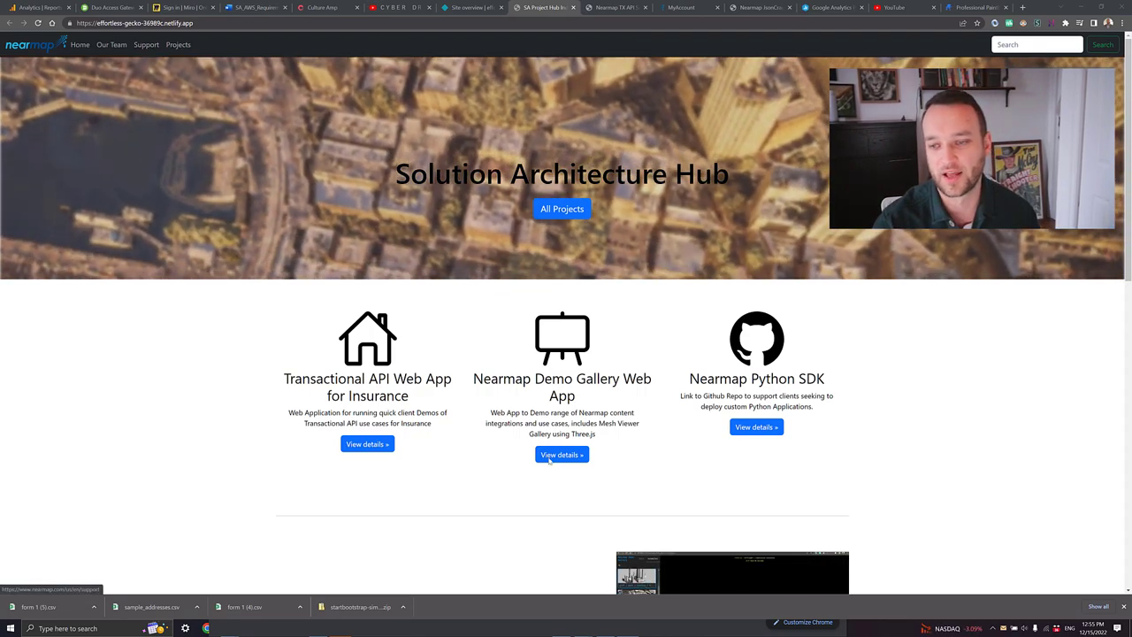
- Open the Nearmap Demo Gallery web app and scroll through the glTF mesh sample thumbnails
left_click(561, 454)
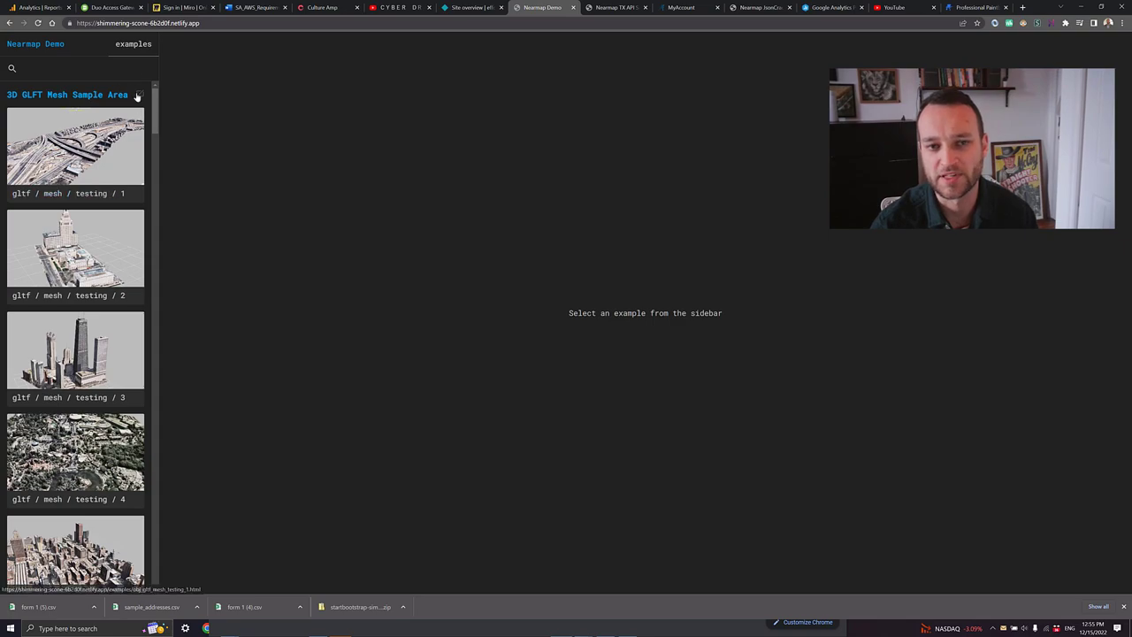
scroll("down", 3)
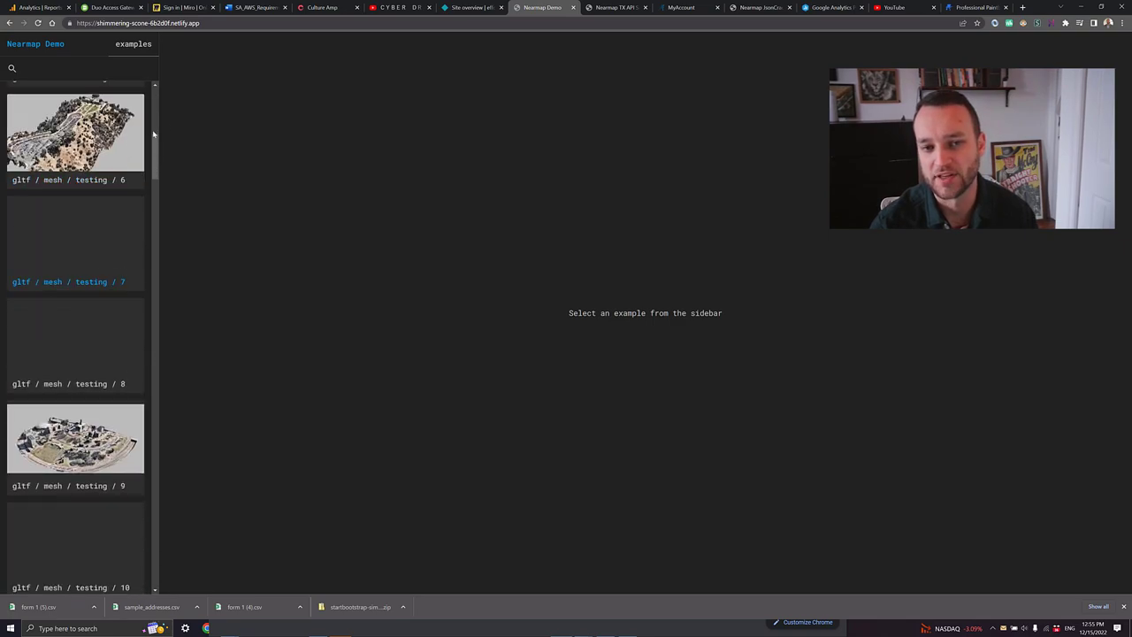
scroll("down", 3)
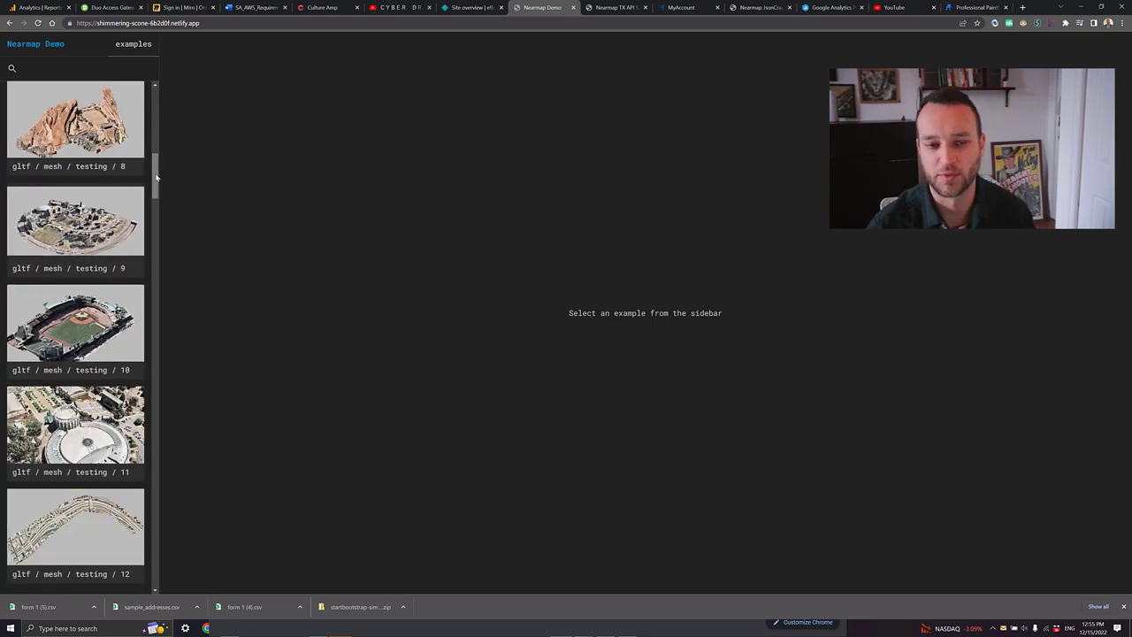
mouse_move(75, 268)
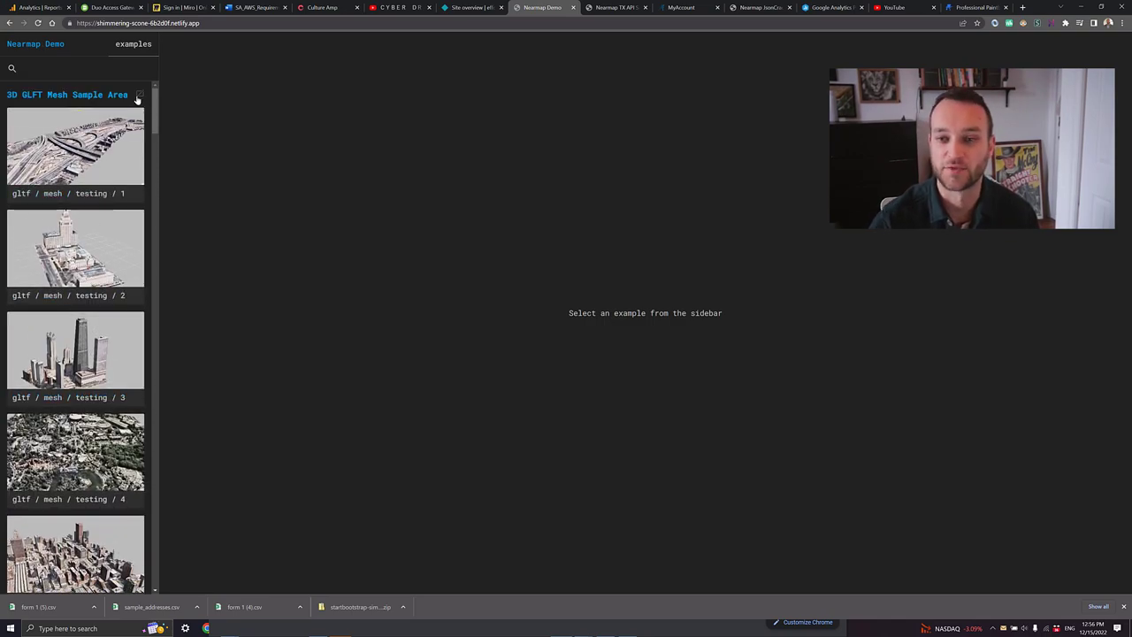
- Collapse the examples sidebar into a text-only list without thumbnails
left_click(139, 95)
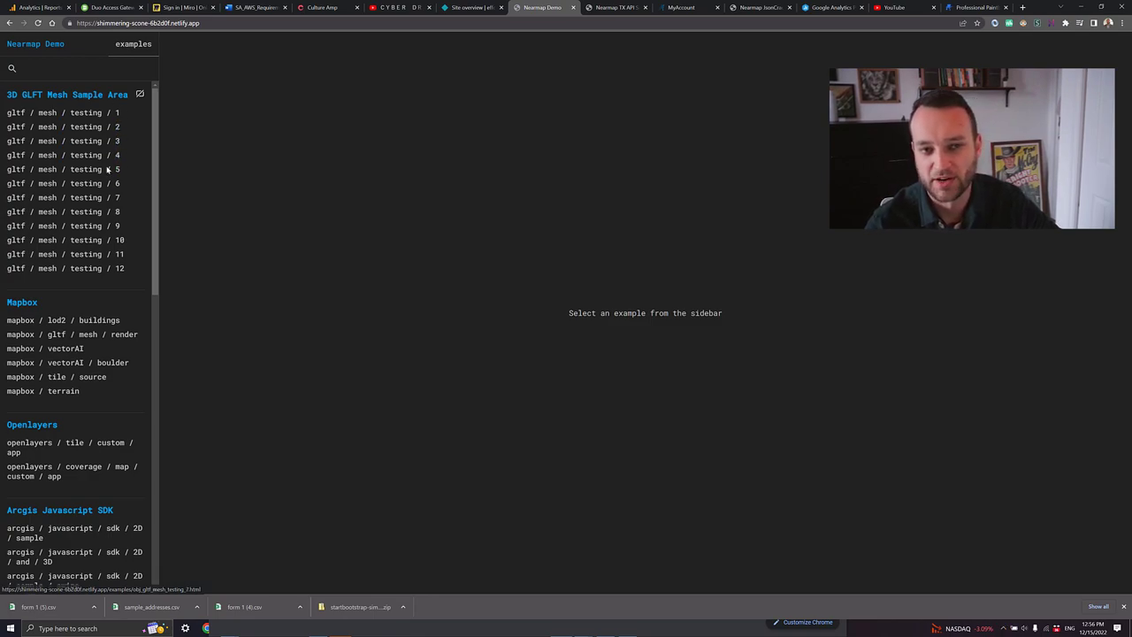
double_click(67, 94)
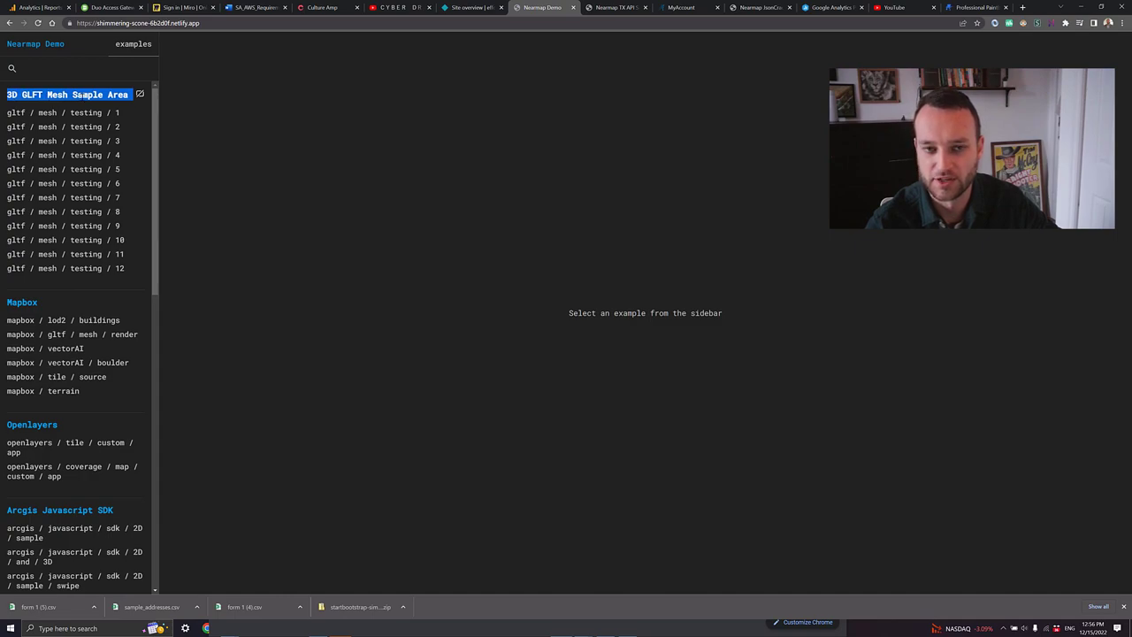
mouse_move(62, 113)
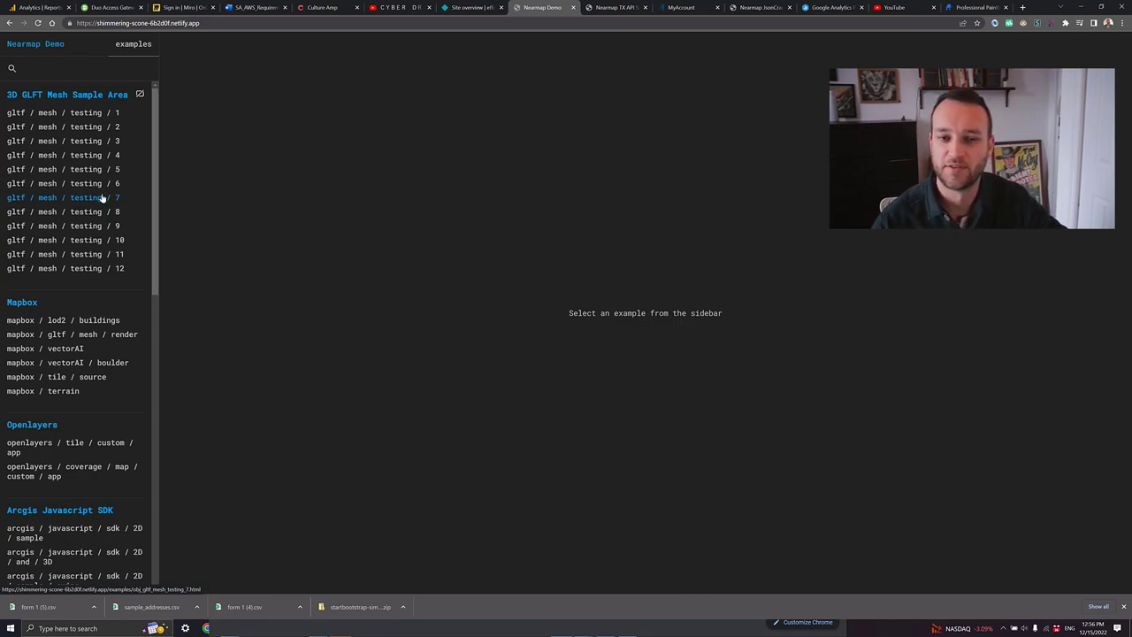
mouse_move(80, 183)
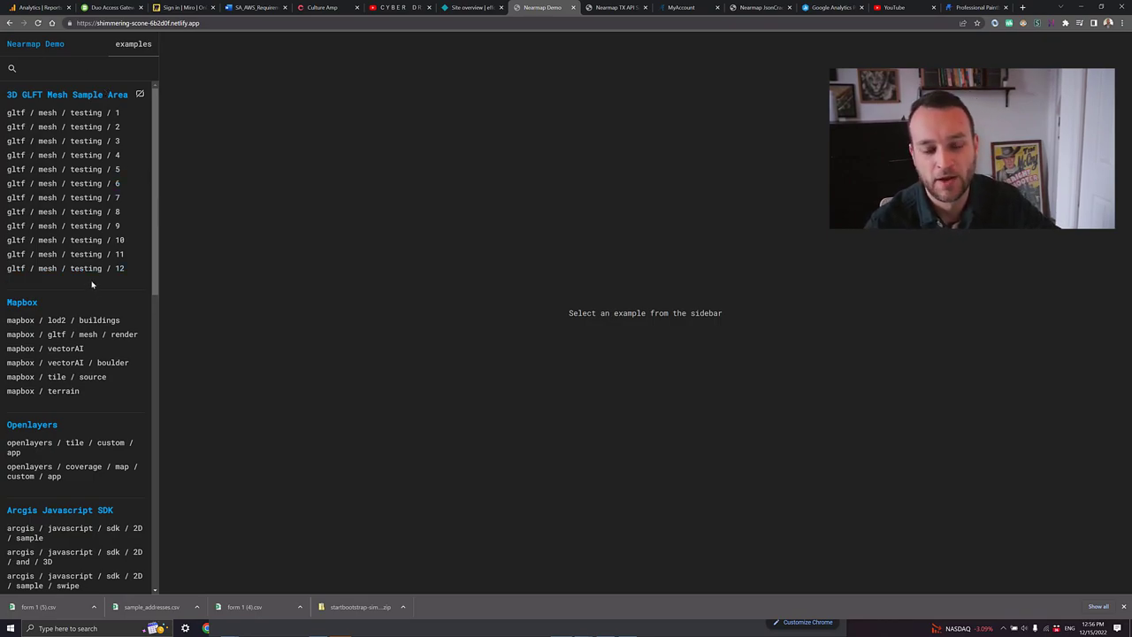
- Scroll the sidebar through every category down to Engineering Design
scroll("down", 3)
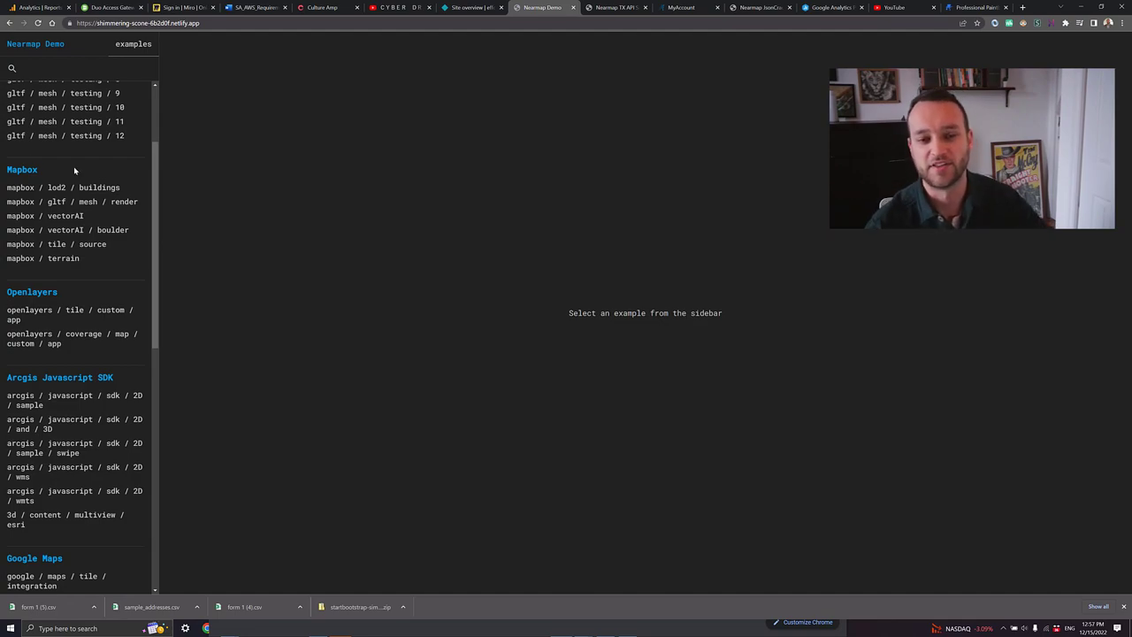
scroll("down", 3)
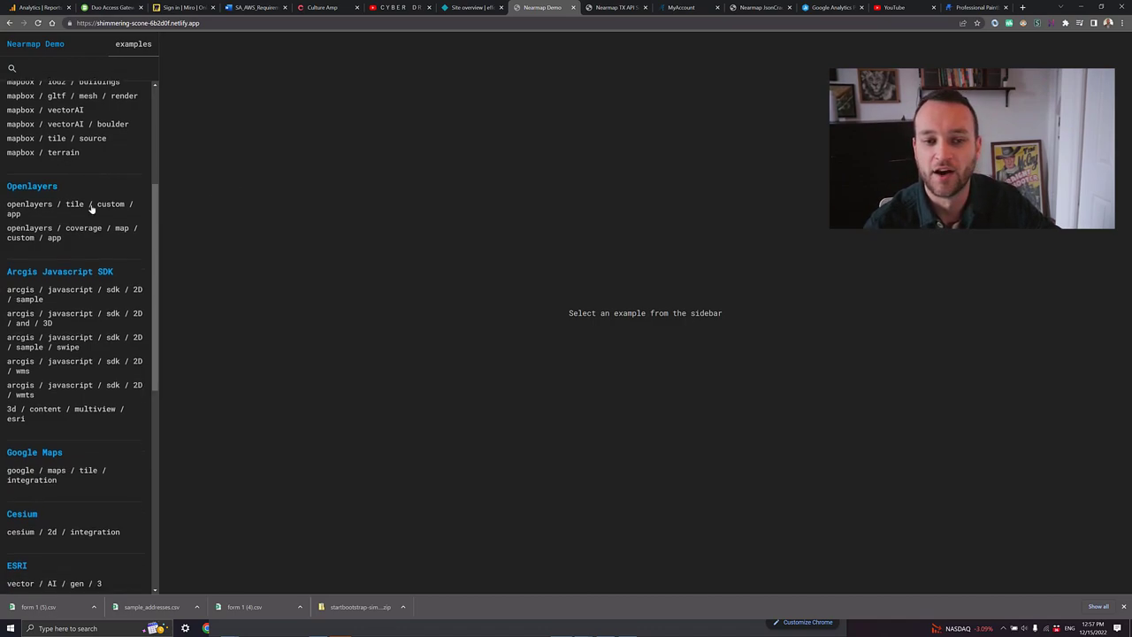
scroll("down", 3)
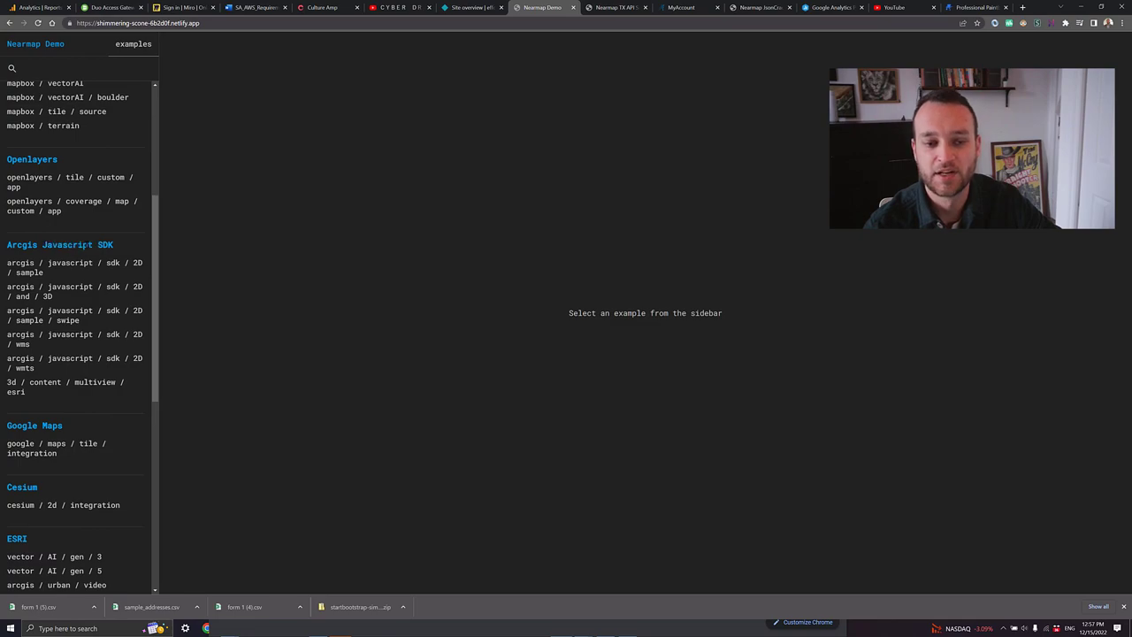
scroll("down", 3)
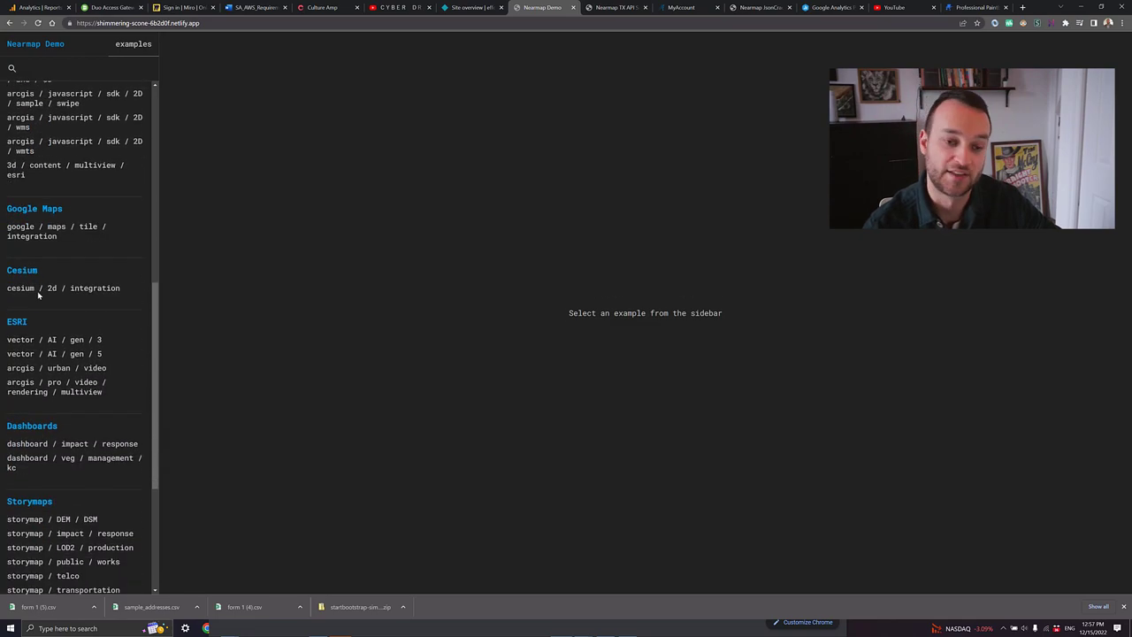
scroll("down", 3)
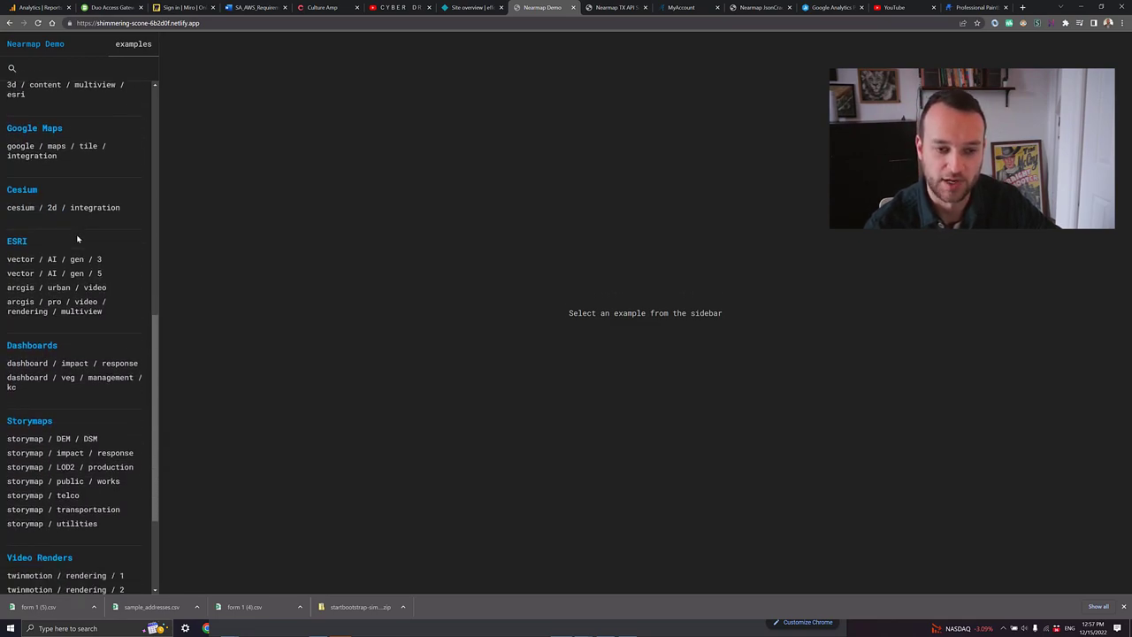
scroll("down", 3)
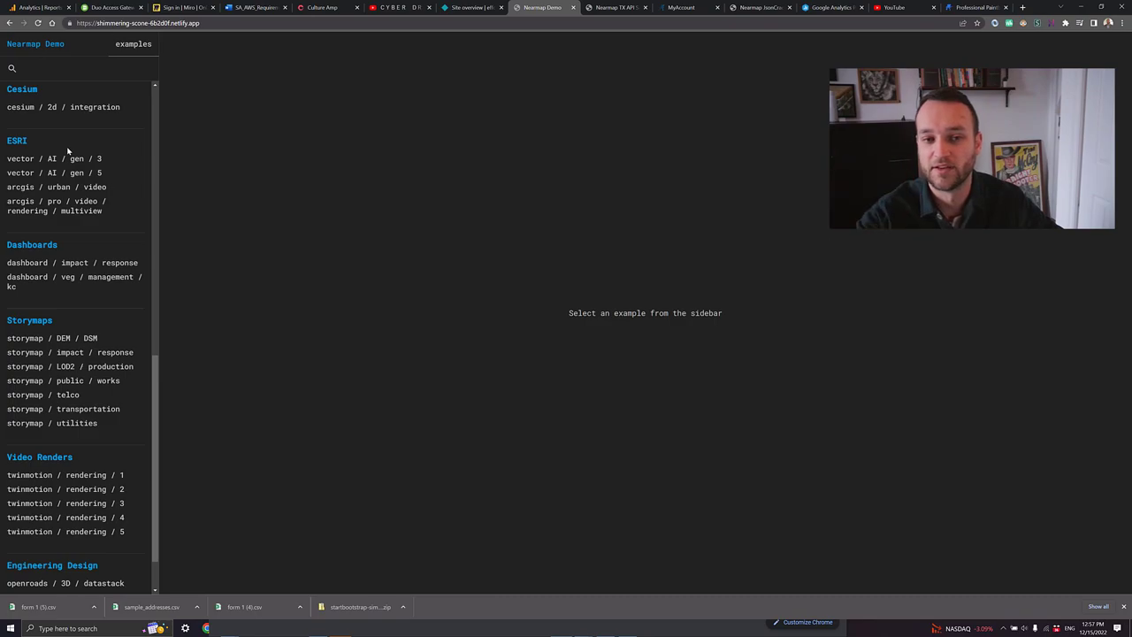
scroll("down", 3)
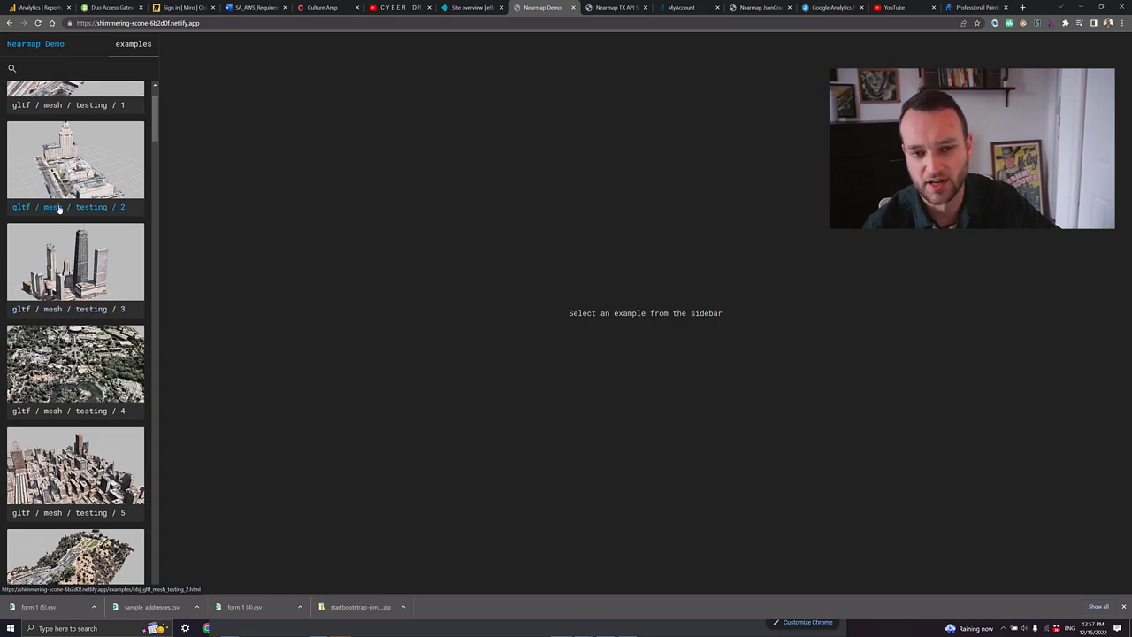
- Scroll to glTF mesh sample 8's rocky amphitheatre, then on to Mapbox LOD2 buildings
scroll("down", 3)
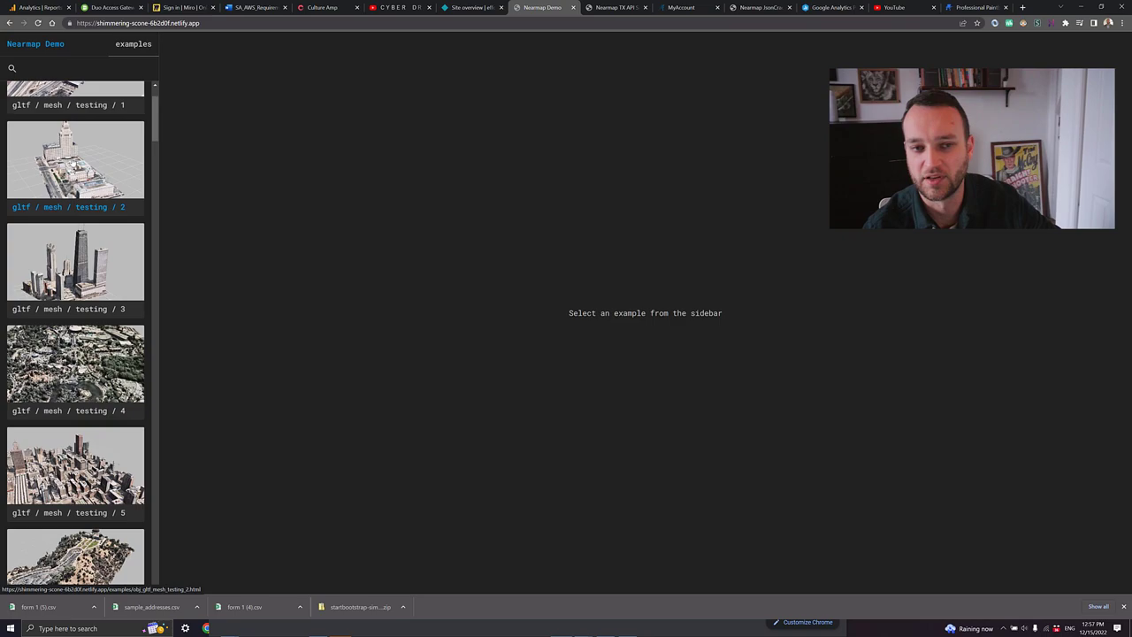
scroll("down", 3)
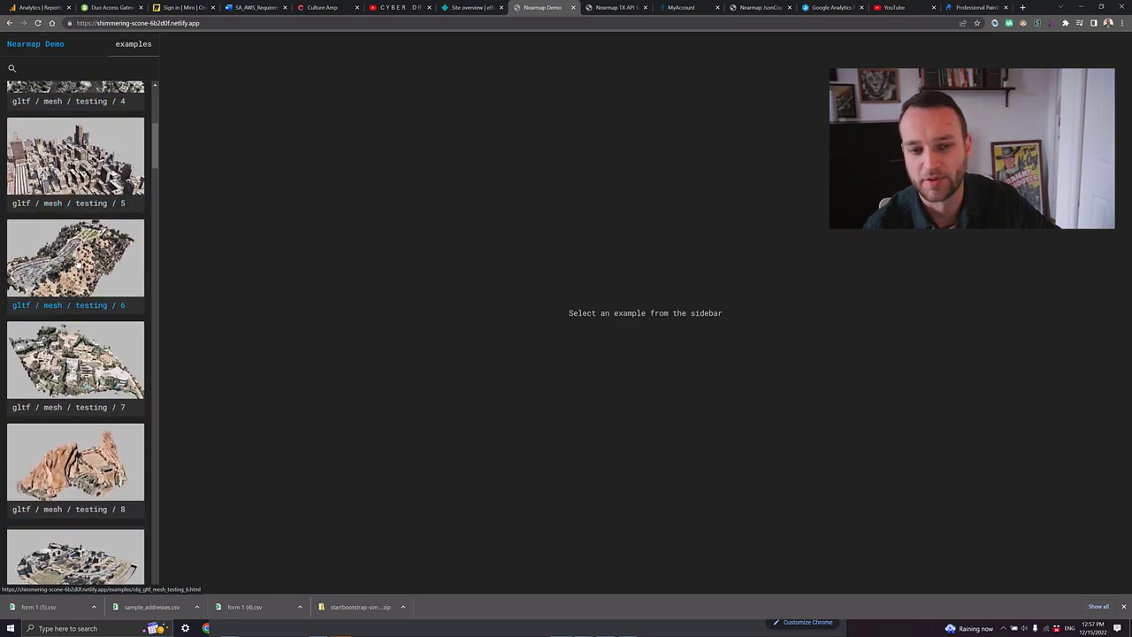
scroll("down", 3)
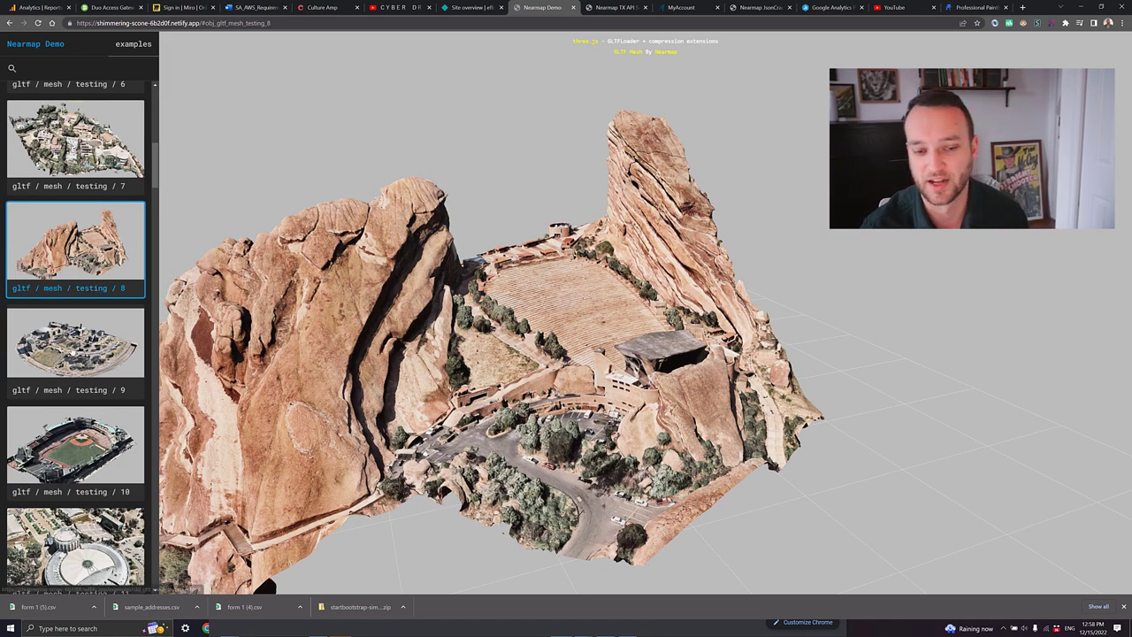
scroll("down", 3)
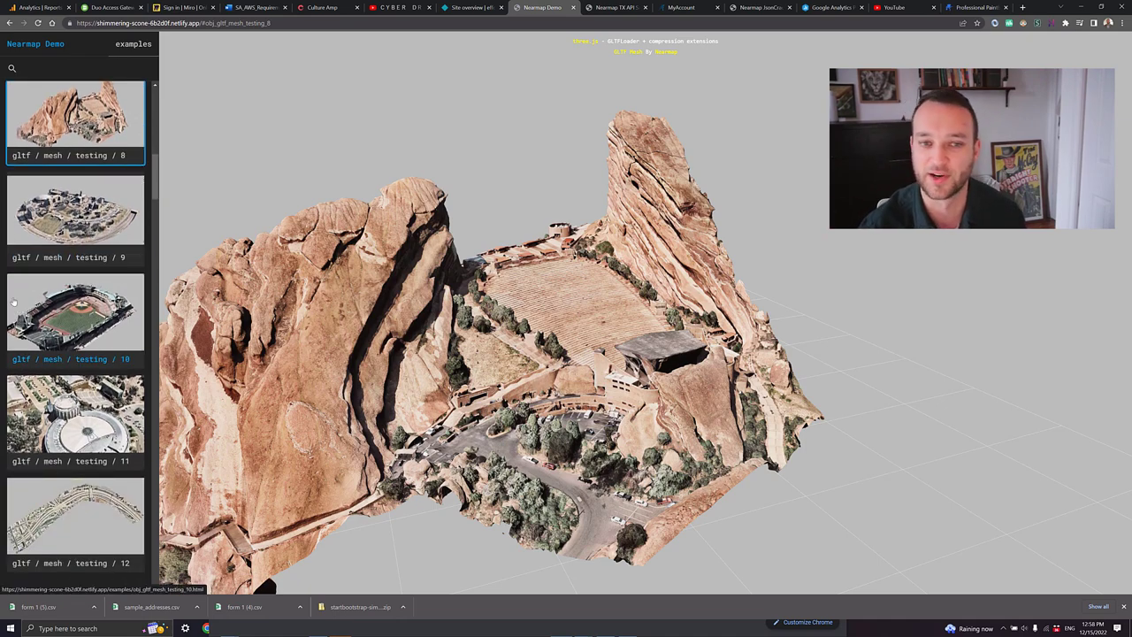
scroll("down", 3)
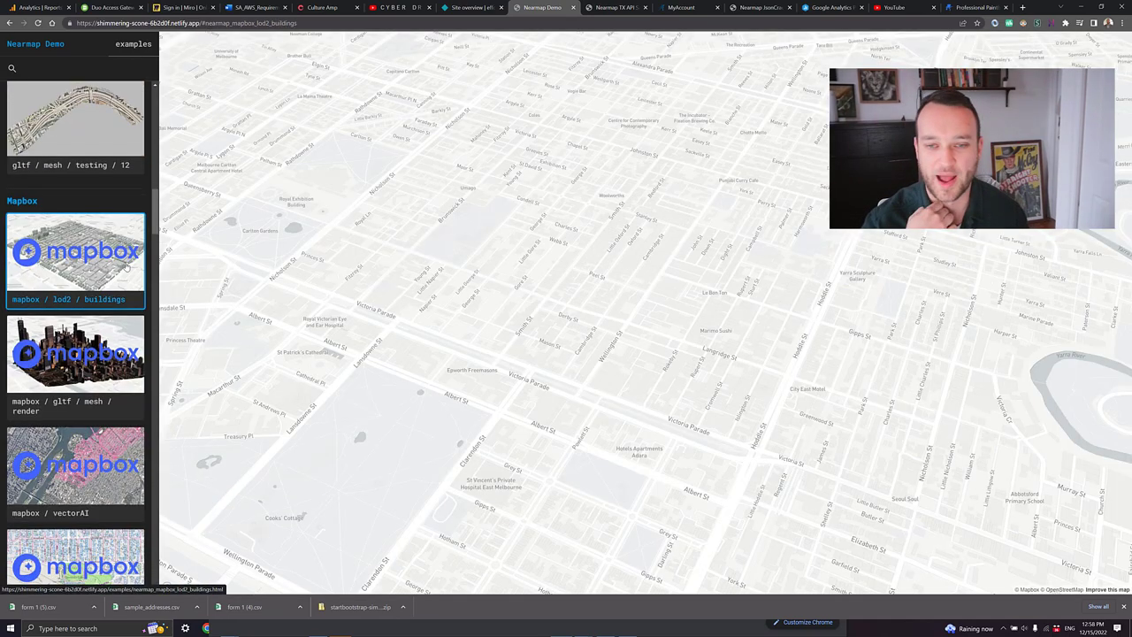
- Load the 3D gray LOD2 buildings and green trees over the Melbourne street map
left_click(75, 253)
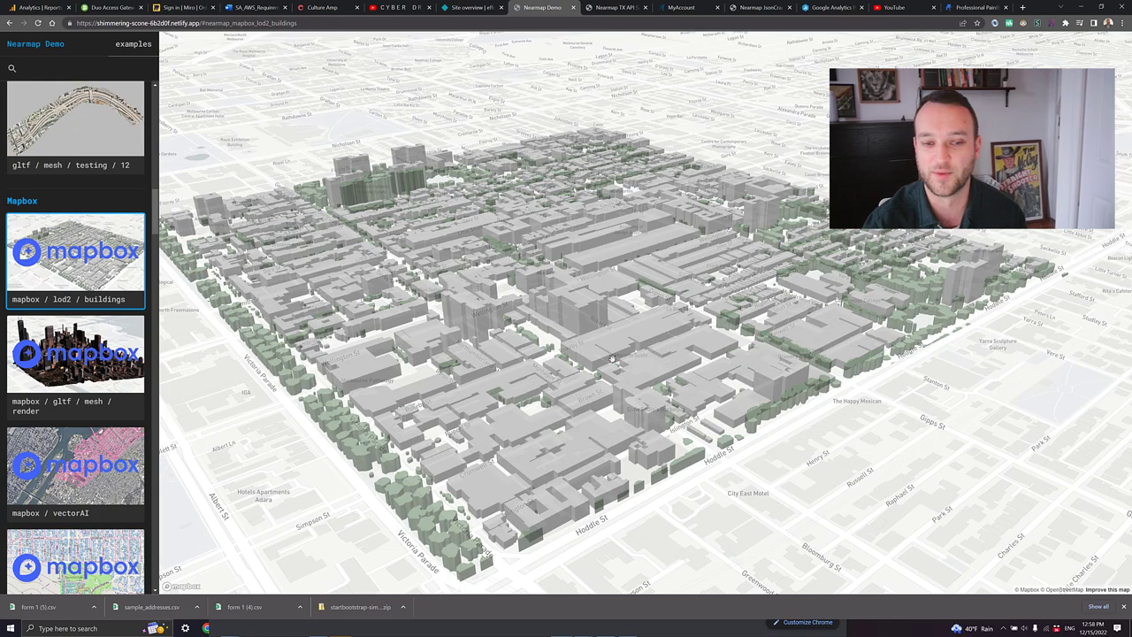
scroll("down", 3)
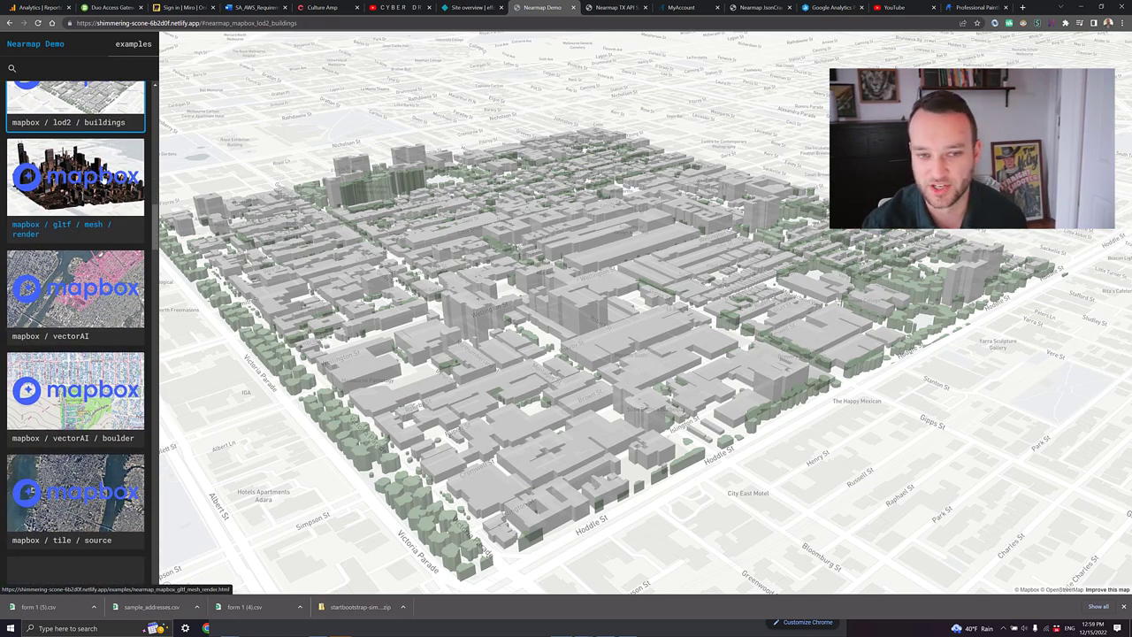
- View the vectorAI Boulder outlines, then open Mapbox tile source Manhattan aerial imagery
scroll("down", 3)
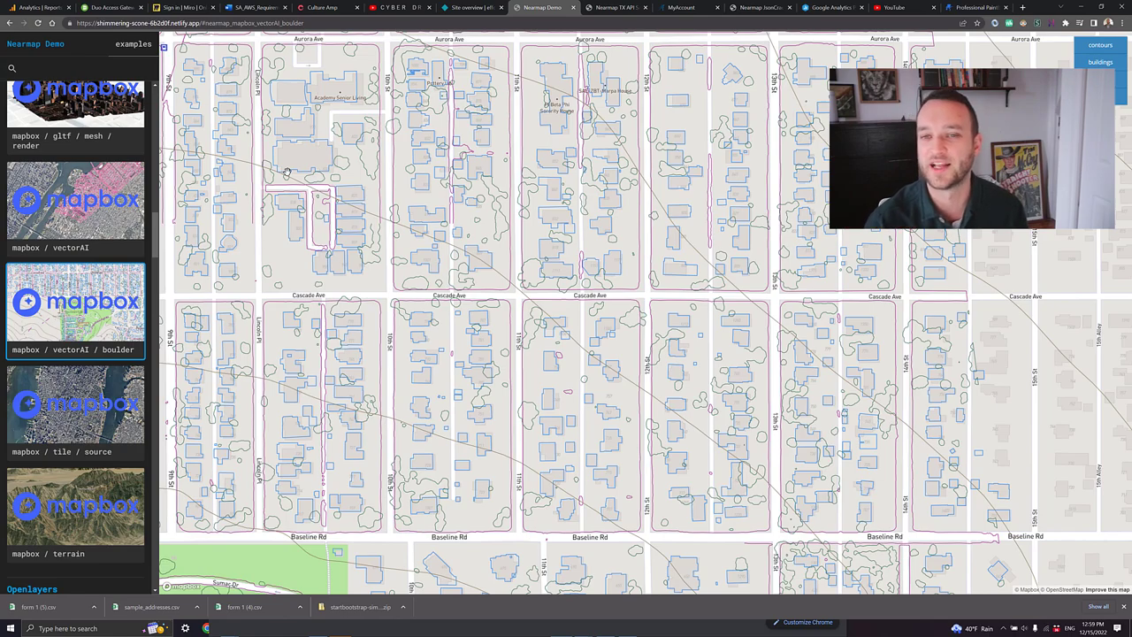
left_click(75, 319)
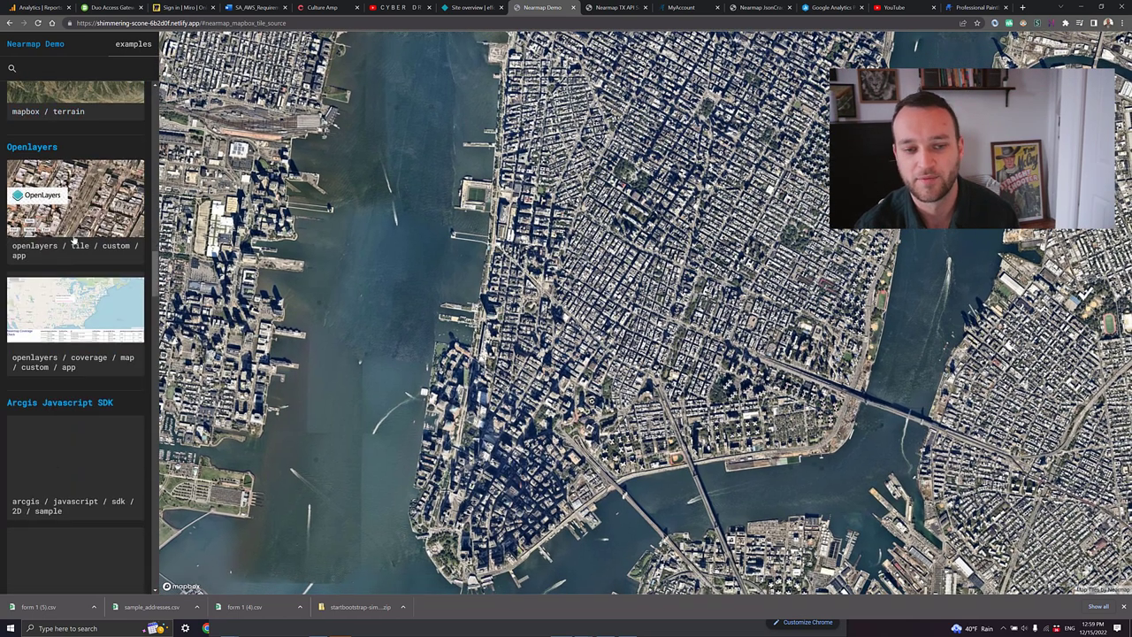
- Open the OpenLayers custom tile app showing 2020-09-25 north-facing oblique imagery
left_click(75, 197)
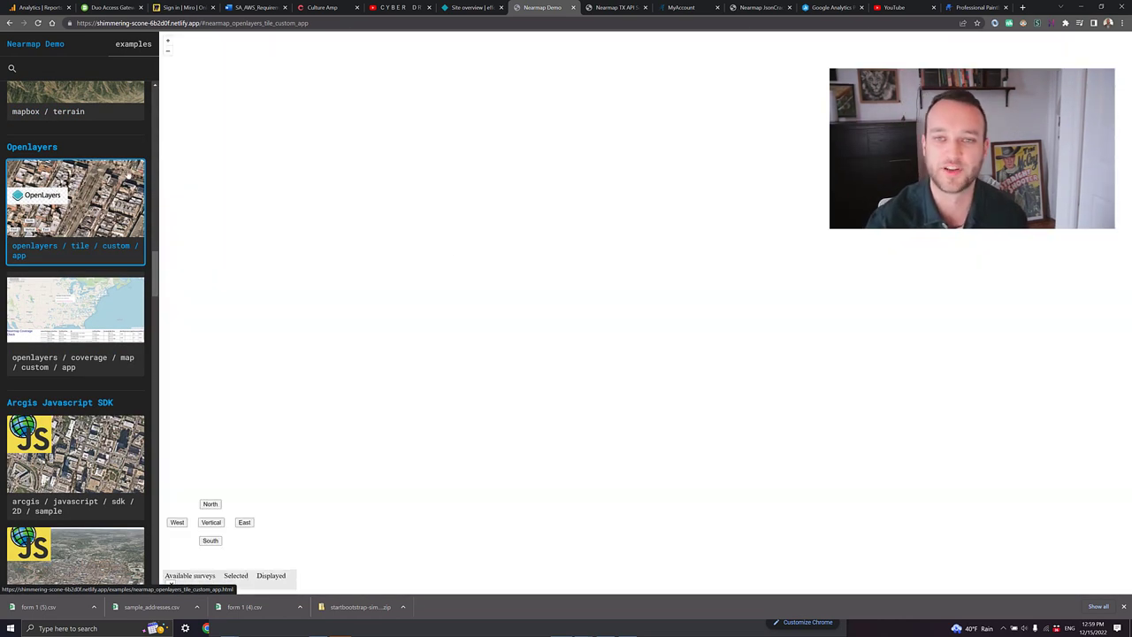
left_click(75, 199)
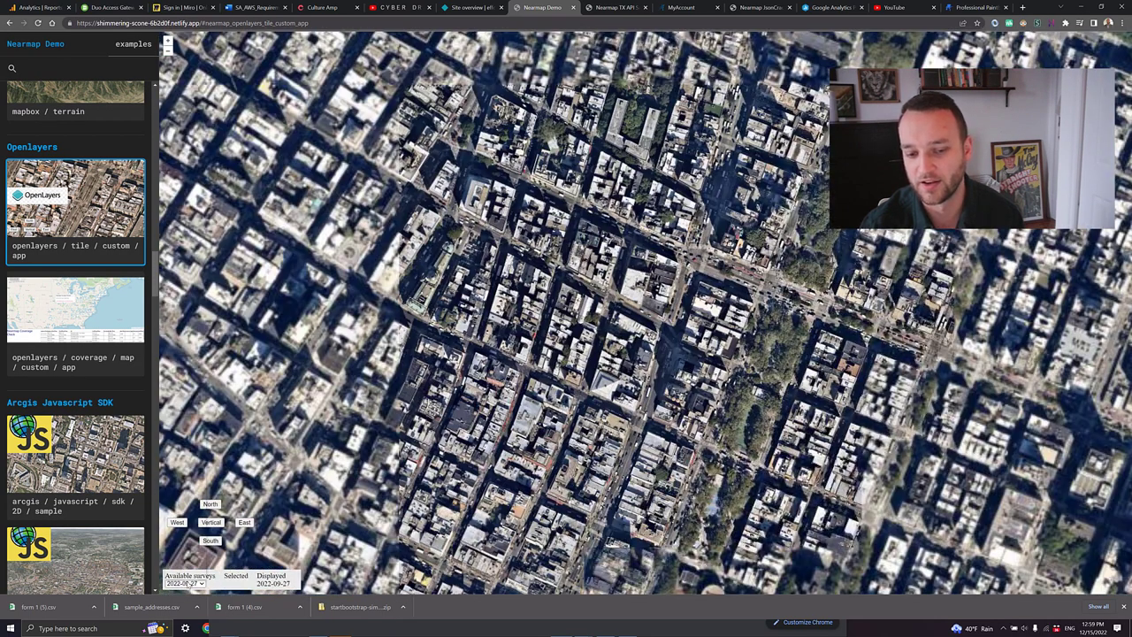
left_click(183, 584)
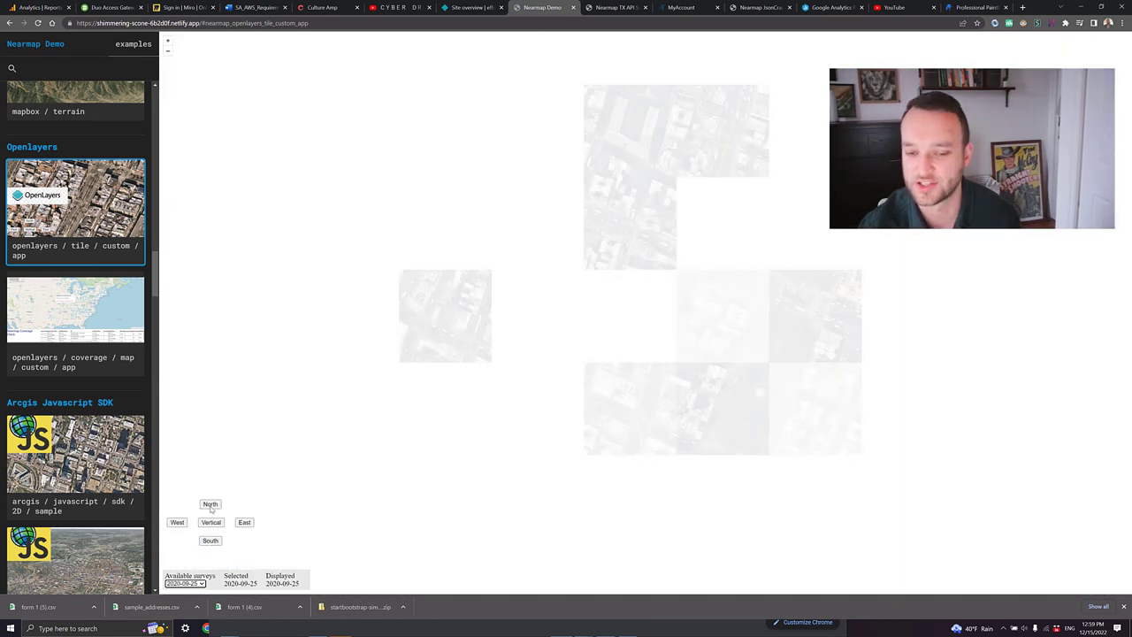
left_click(184, 583)
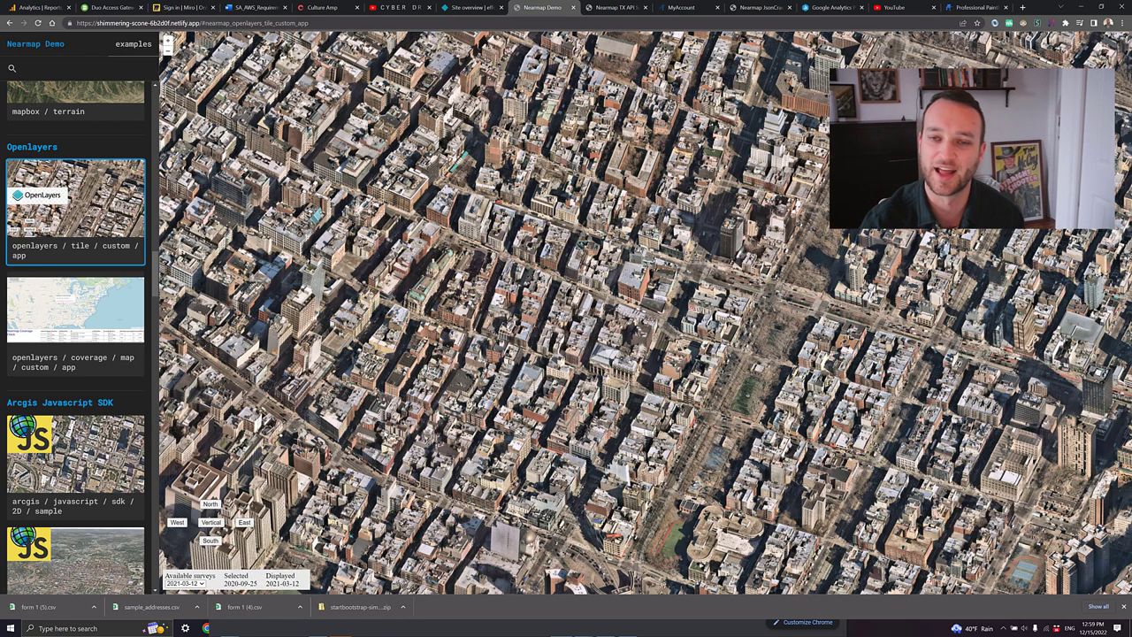
- Scroll down to the ArcGIS examples and open an ArcGIS example
scroll("down", 3)
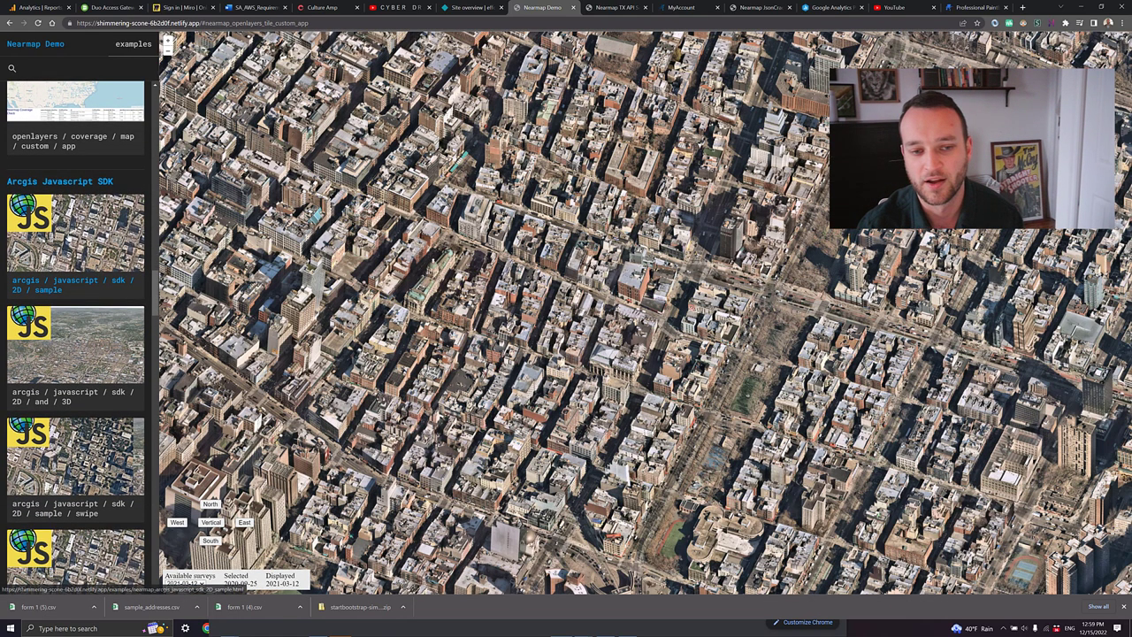
scroll("down", 3)
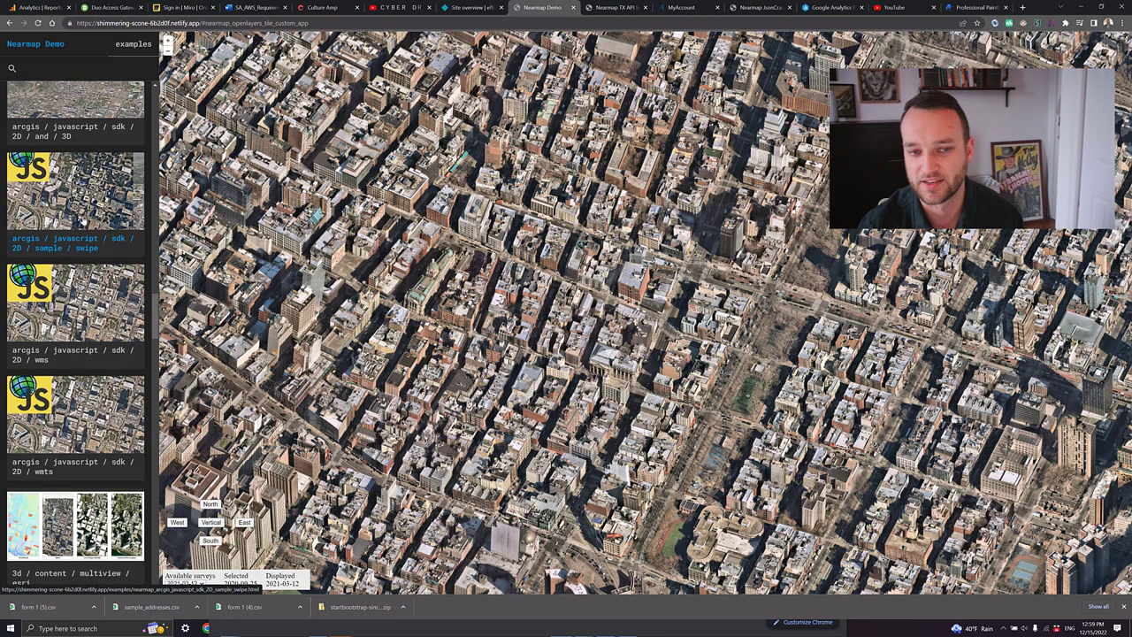
left_click(75, 191)
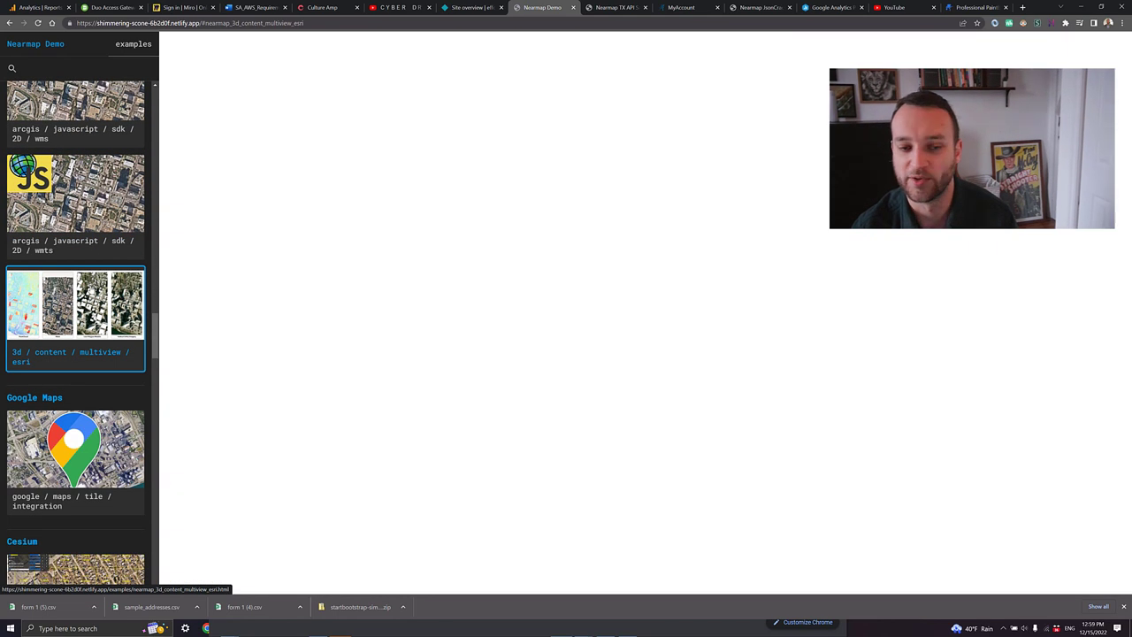
- Load the Esri multiview with PointCloud, Mesh, Low Polygon Models and Vertical Ortho panels
left_click(75, 305)
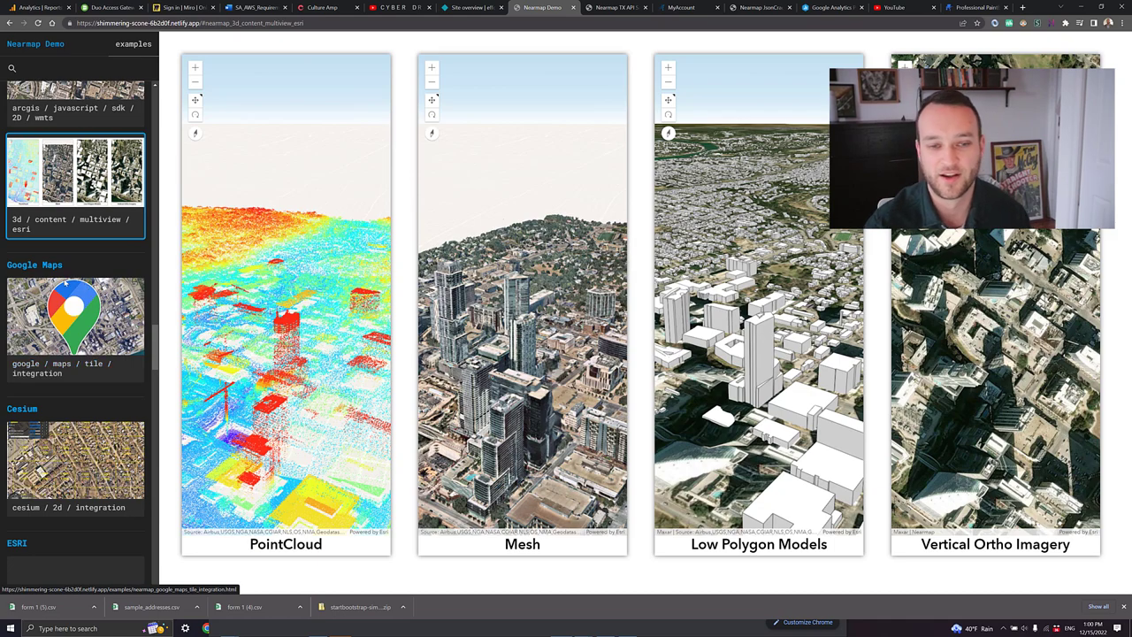
scroll("down", 3)
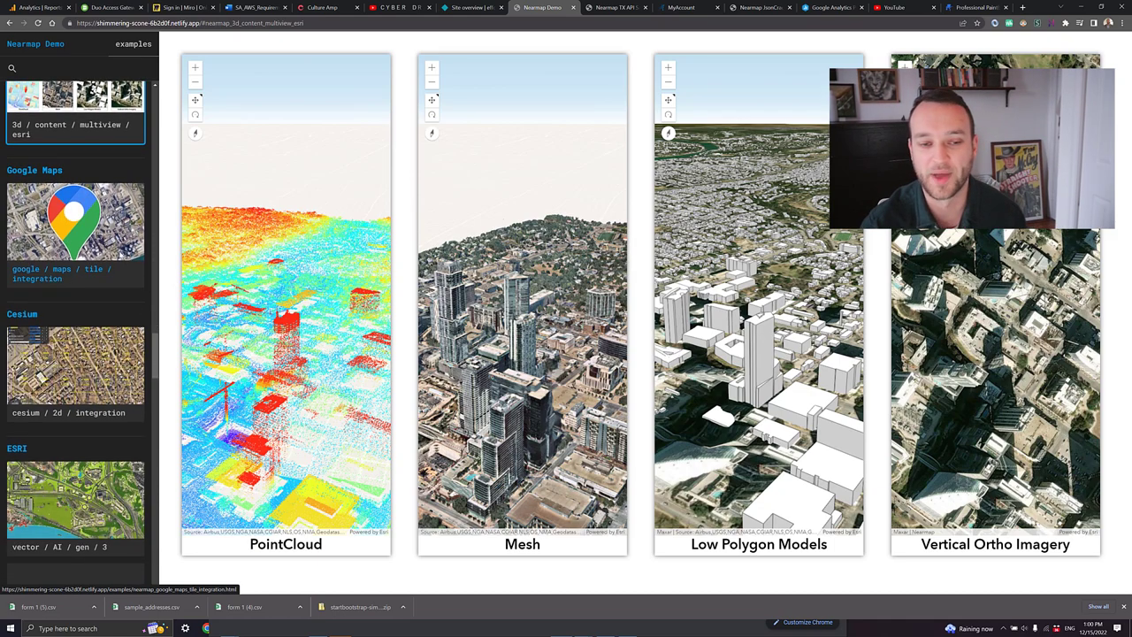
scroll("down", 3)
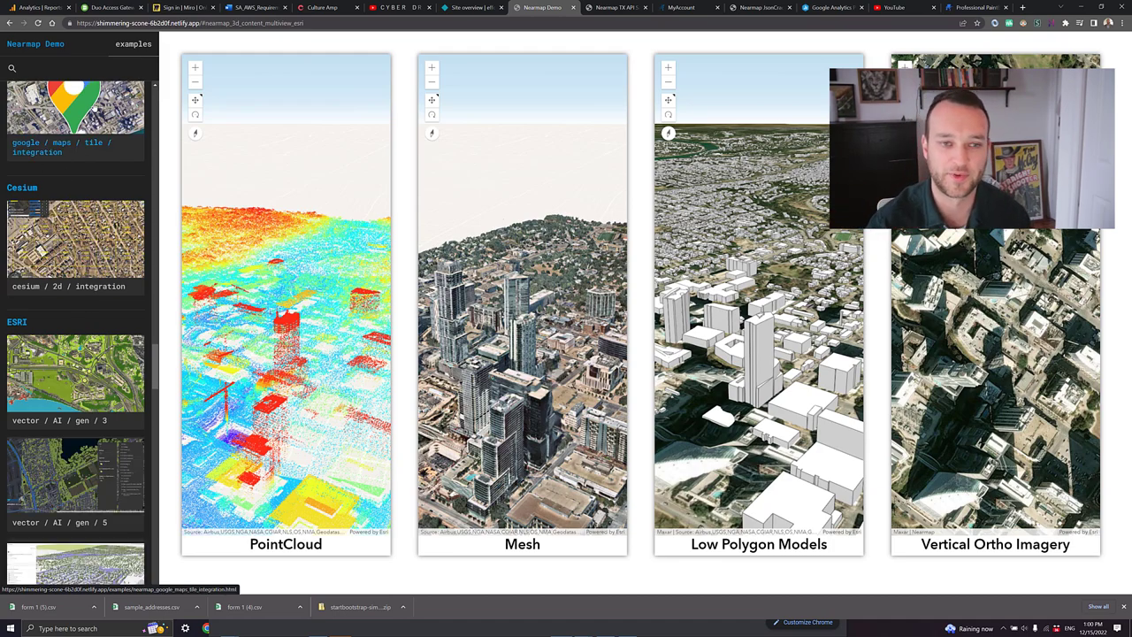
- Open vector AI gen 3 with tree overhang, solar panel, vegetation and building layers
left_click(75, 376)
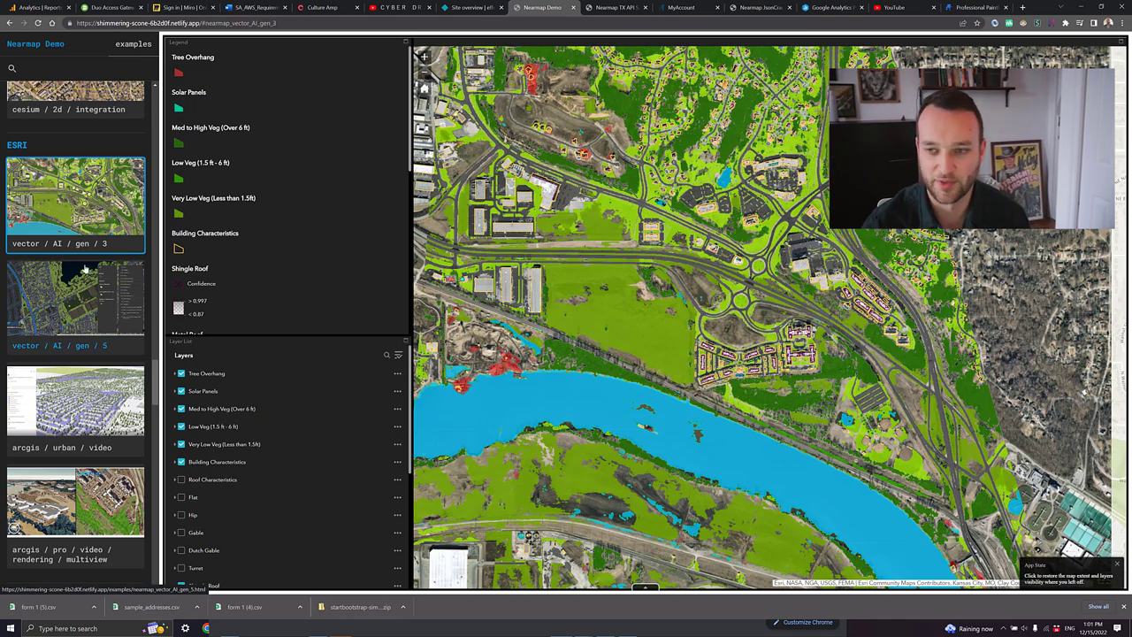
scroll("down", 3)
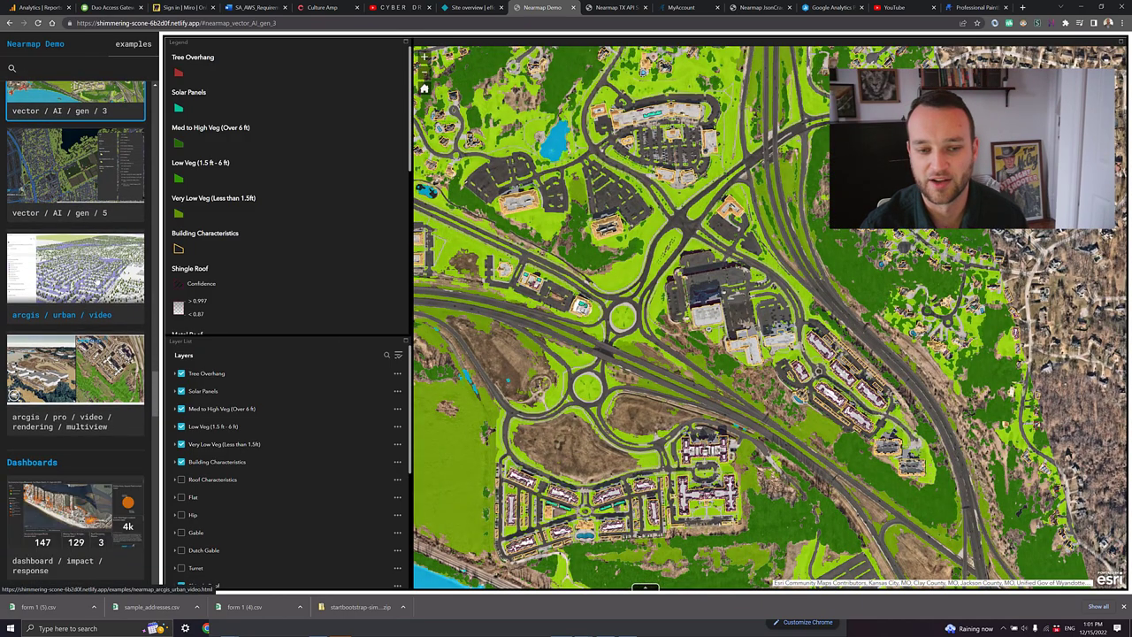
scroll("down", 3)
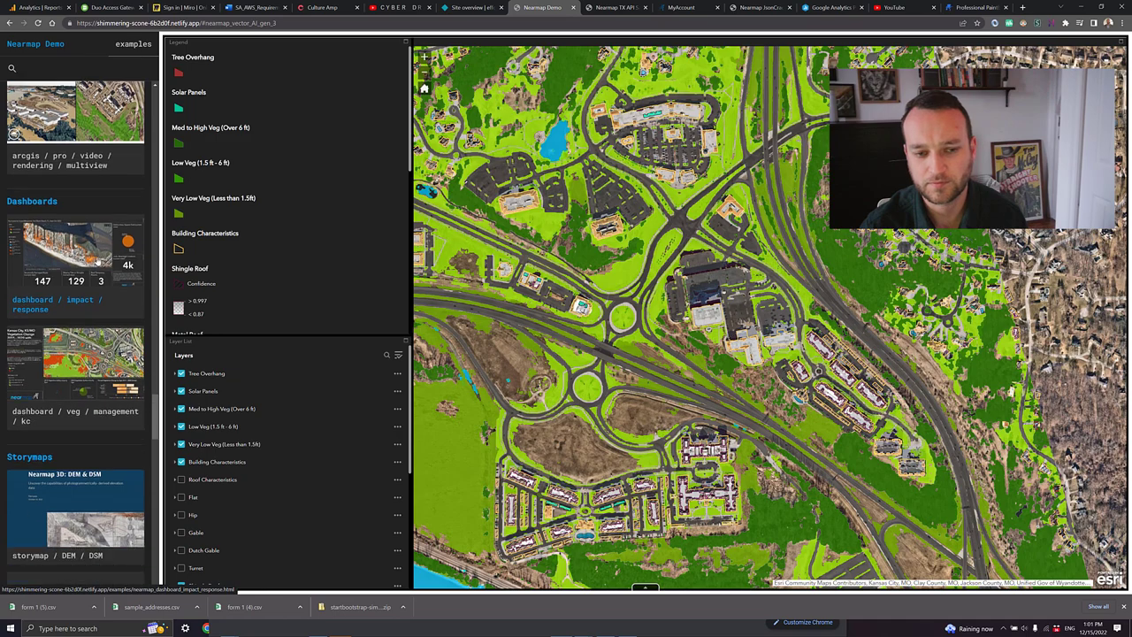
- Open the Hurricane Ian Fort Myers Beach dashboard with roof and debris counts
left_click(75, 256)
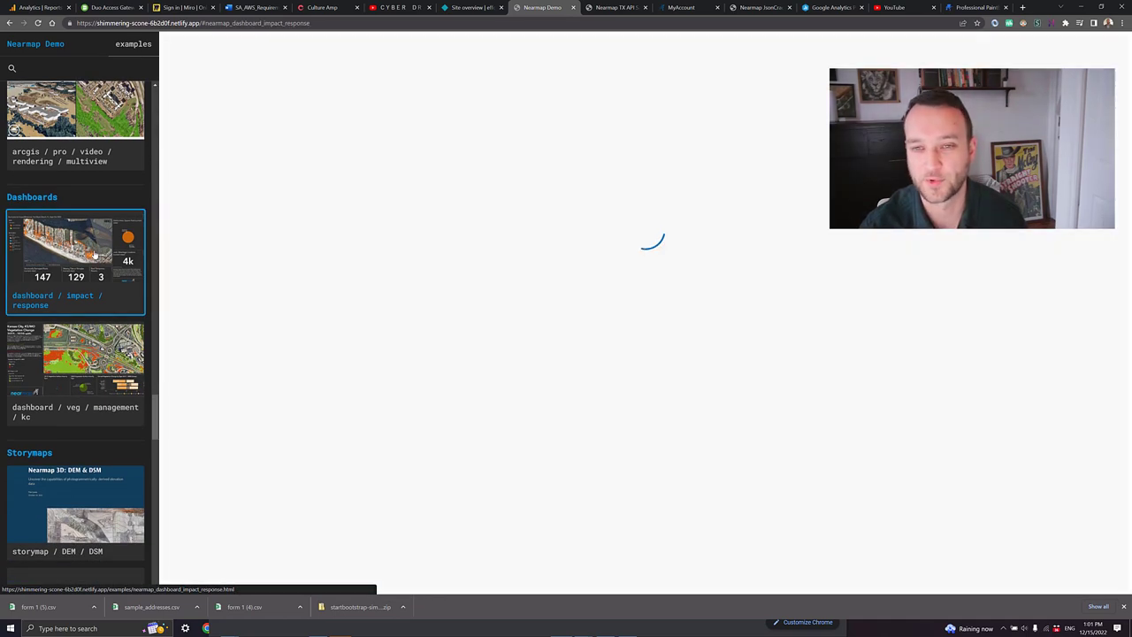
left_click(75, 243)
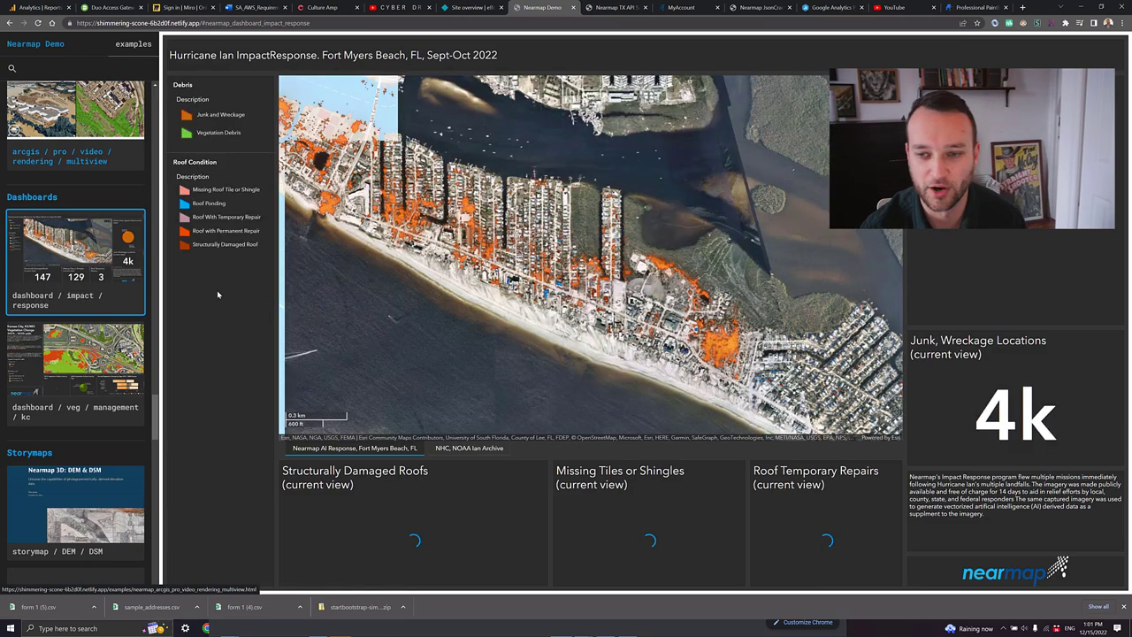
scroll("down", 3)
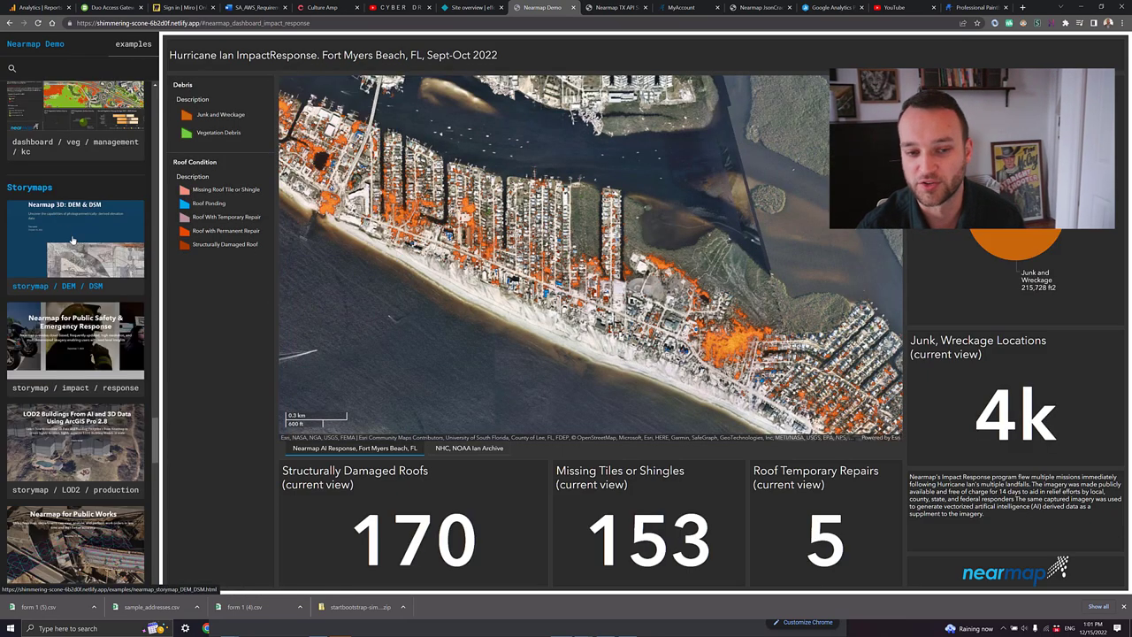
- Open the DEM & DSM story map, then the public safety and emergency response story map
left_click(75, 239)
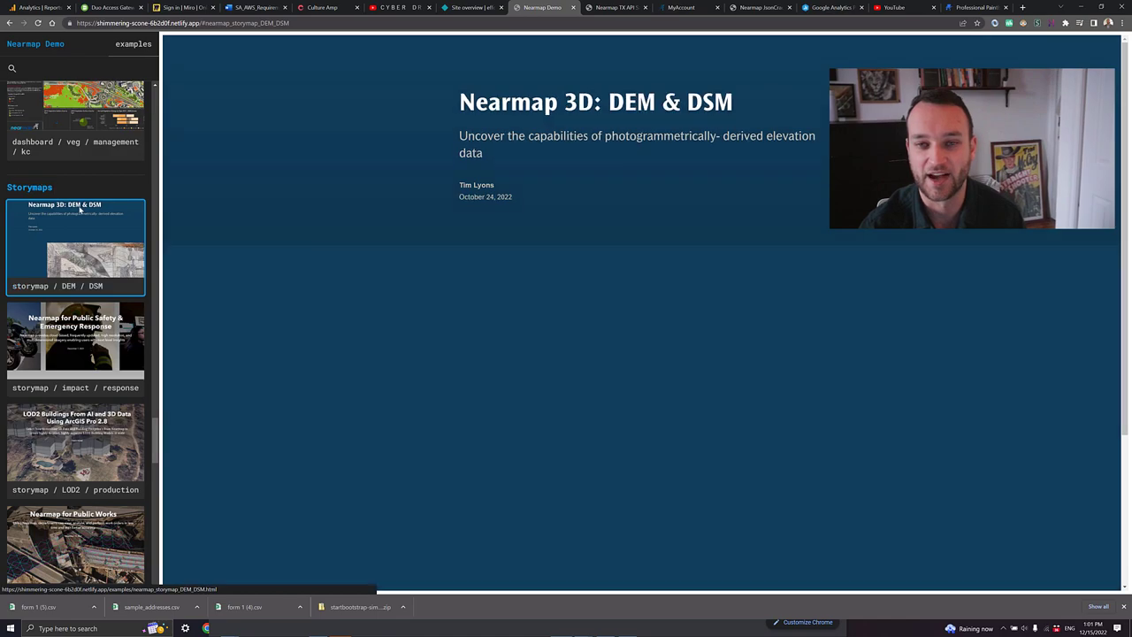
scroll("down", 3)
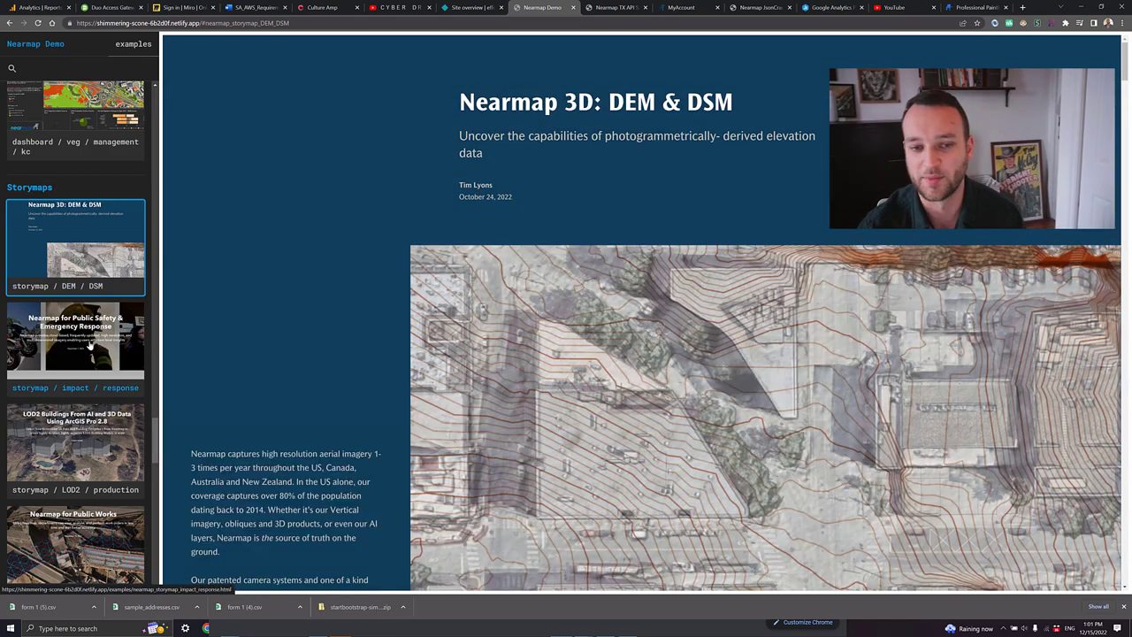
left_click(76, 337)
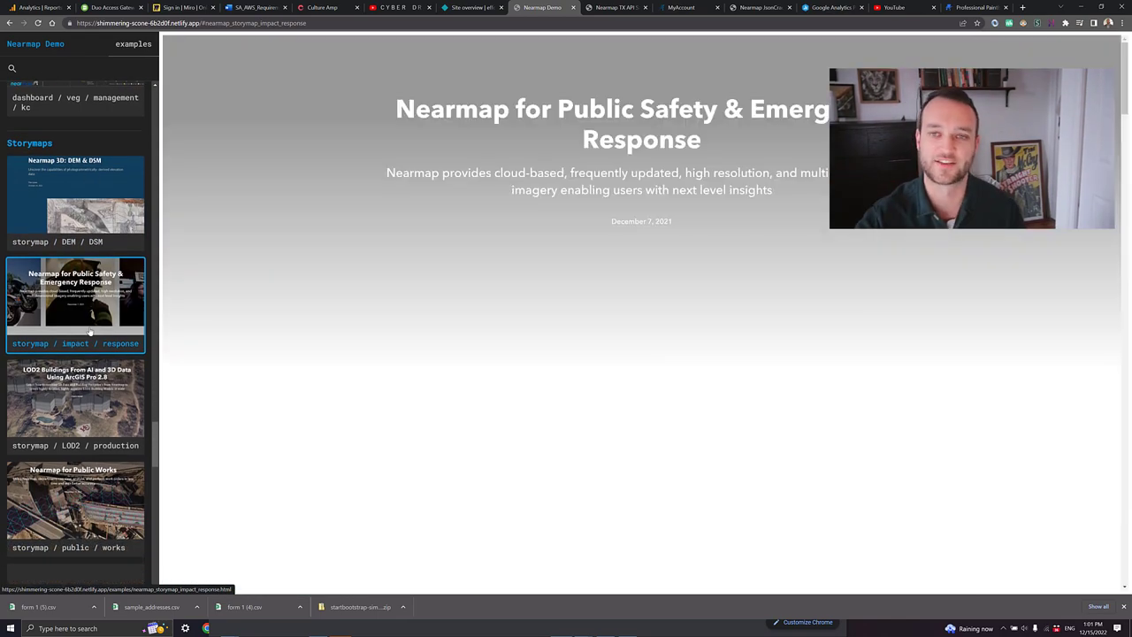
- Scroll the emergency response story map down into its Challenges section
scroll("down", 3)
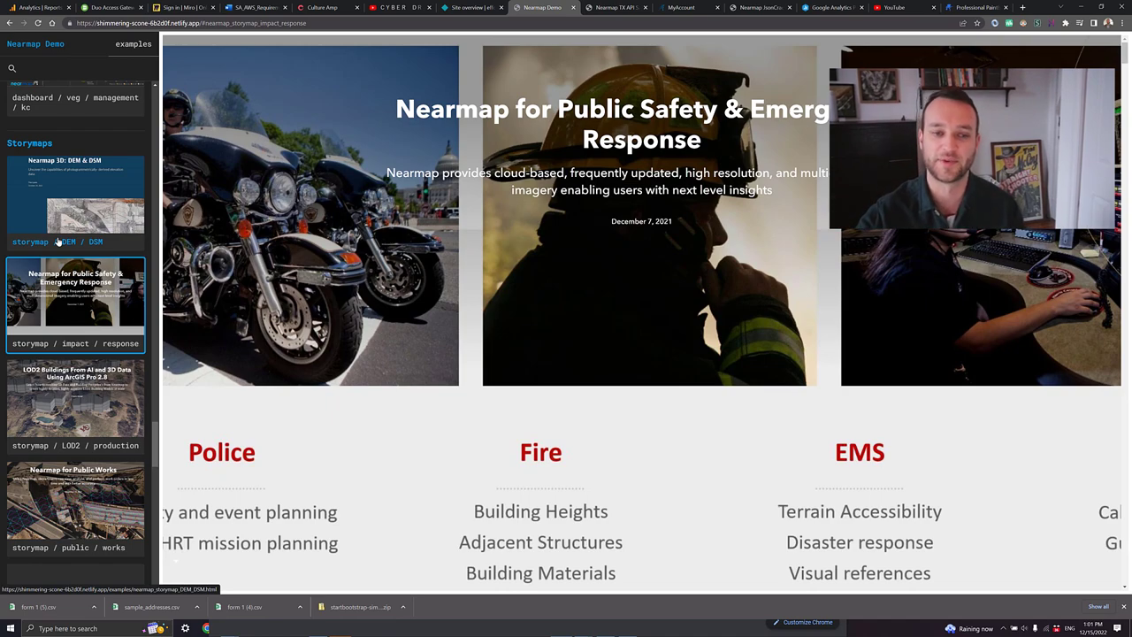
scroll("down", 3)
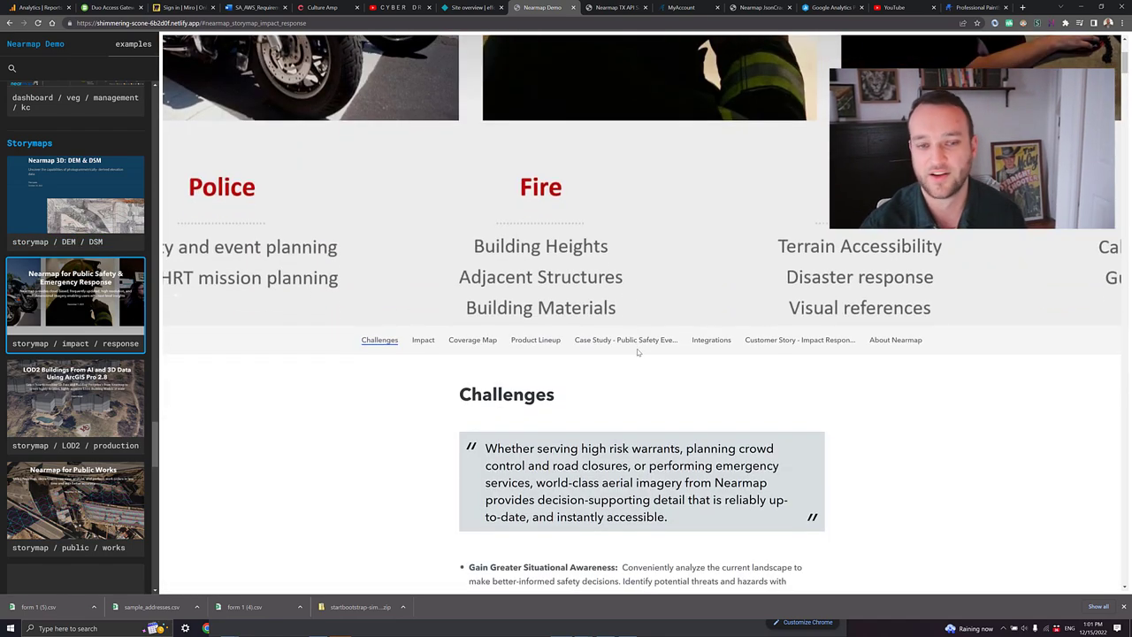
scroll("down", 3)
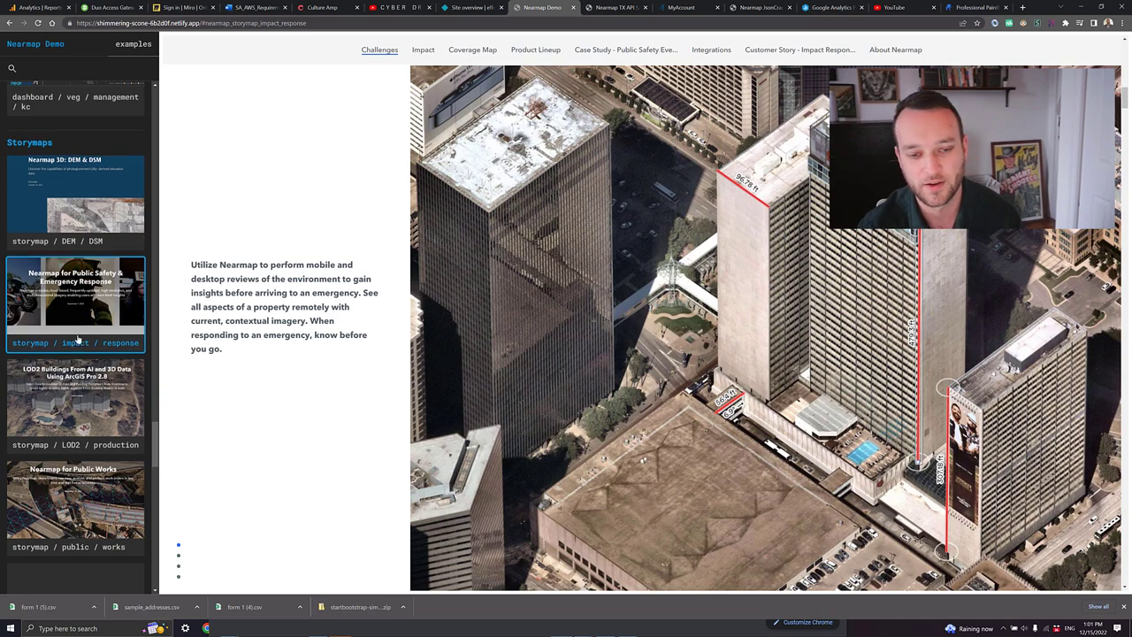
scroll("down", 3)
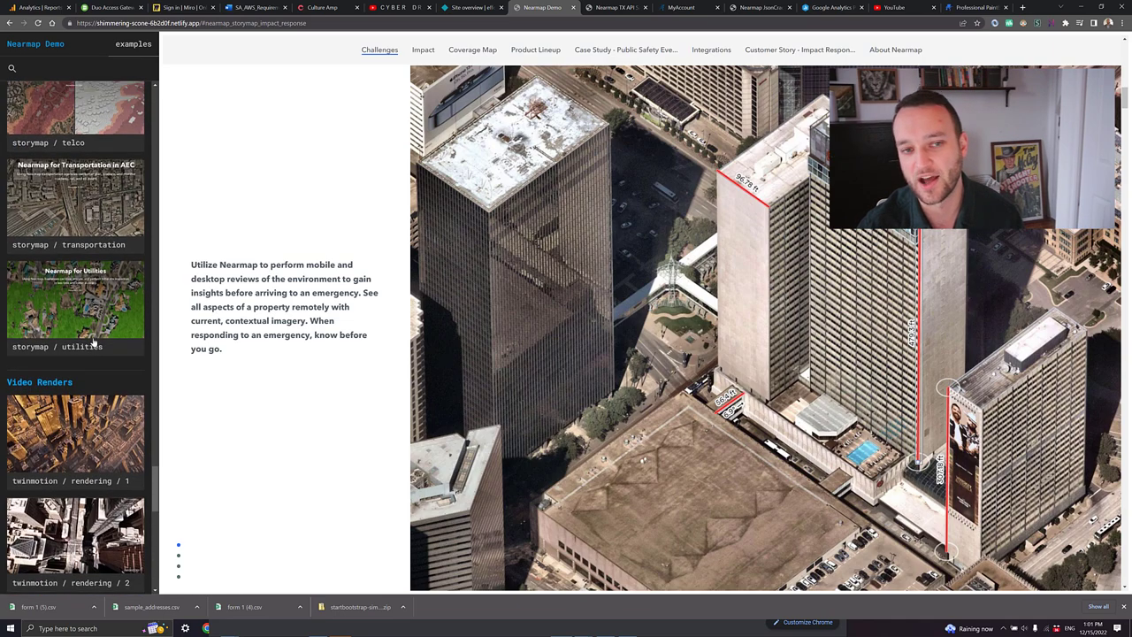
scroll("down", 3)
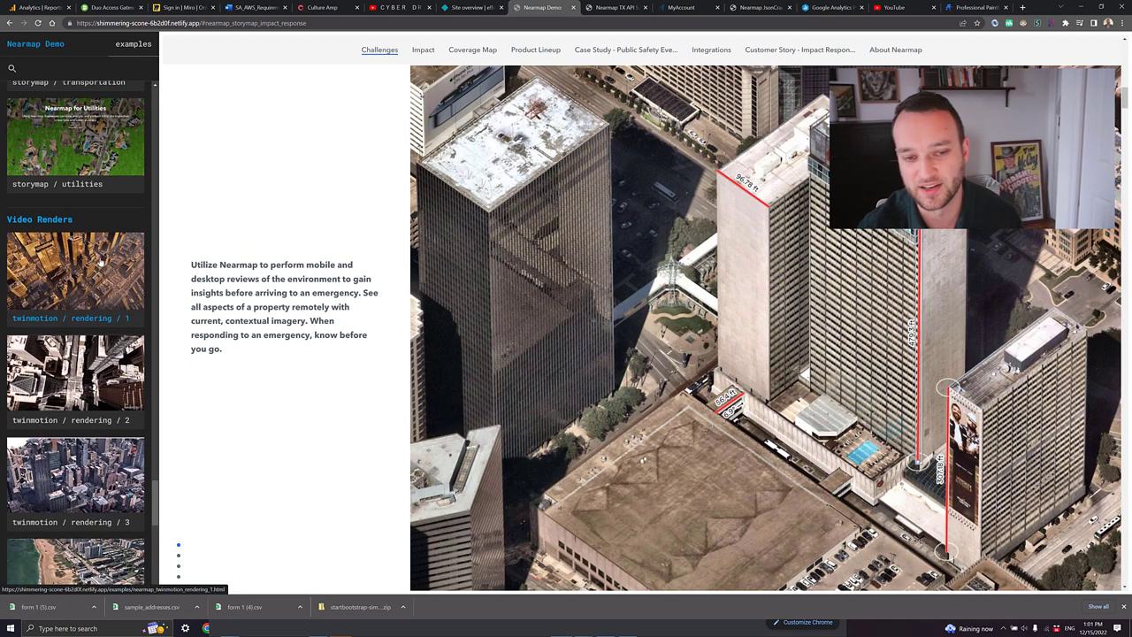
scroll("down", 3)
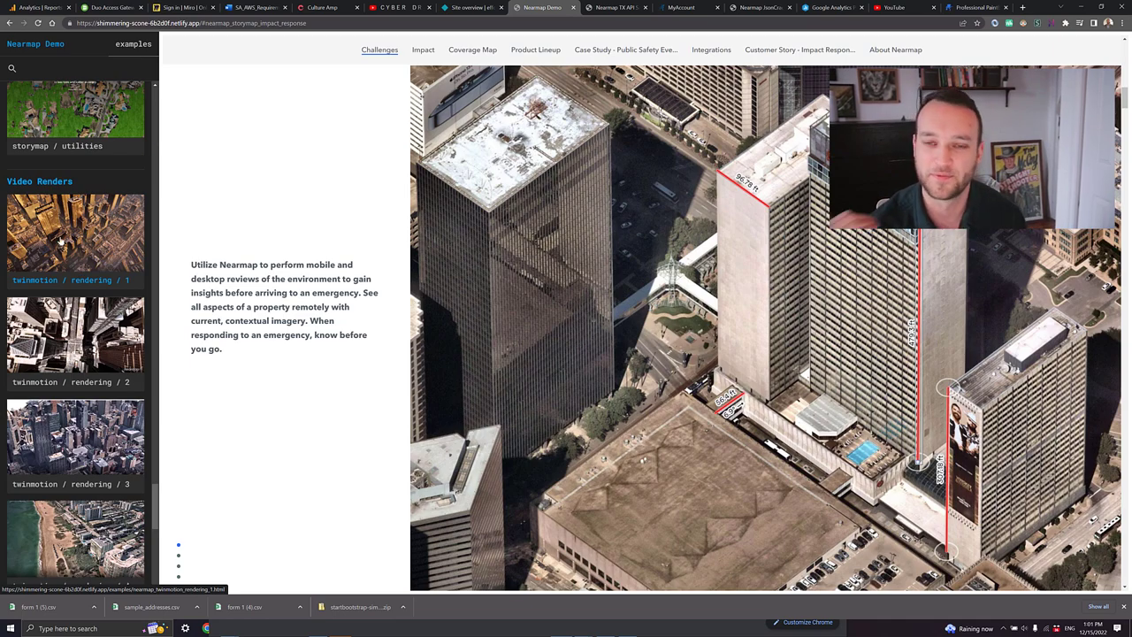
- Open Twinmotion render 1, play render 2, then open render 3's downtown flyover
left_click(75, 234)
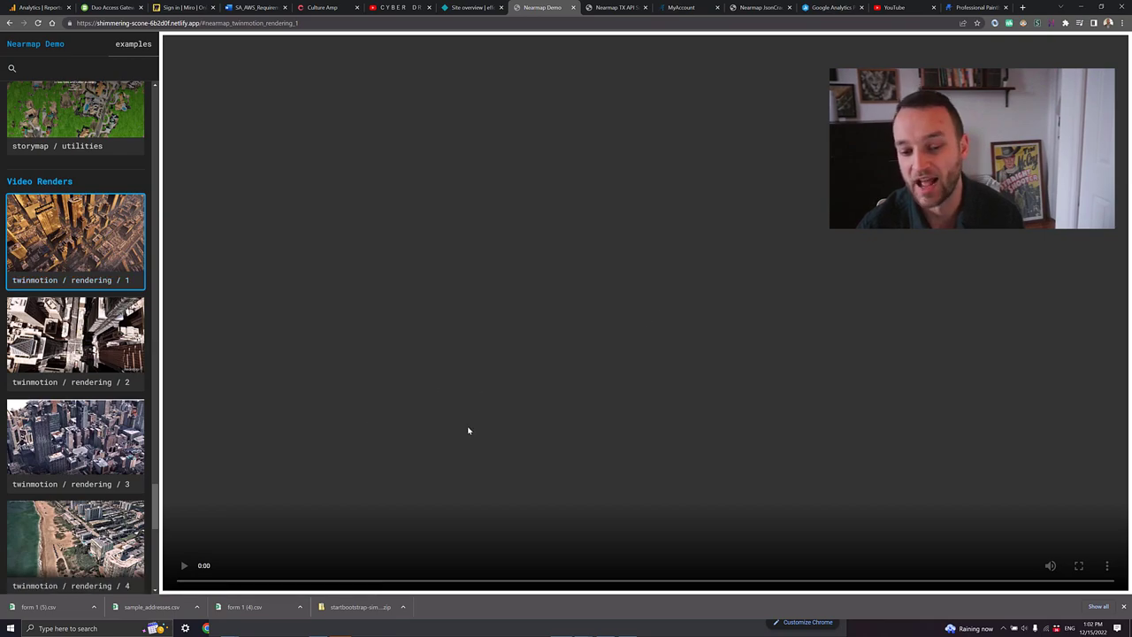
mouse_move(207, 546)
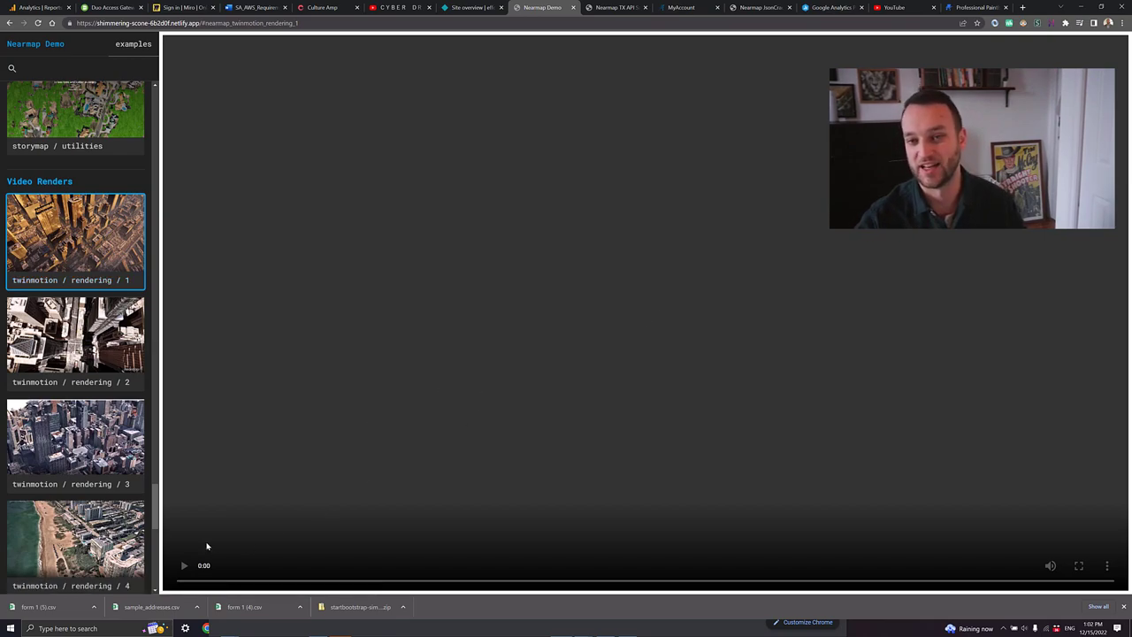
left_click(76, 341)
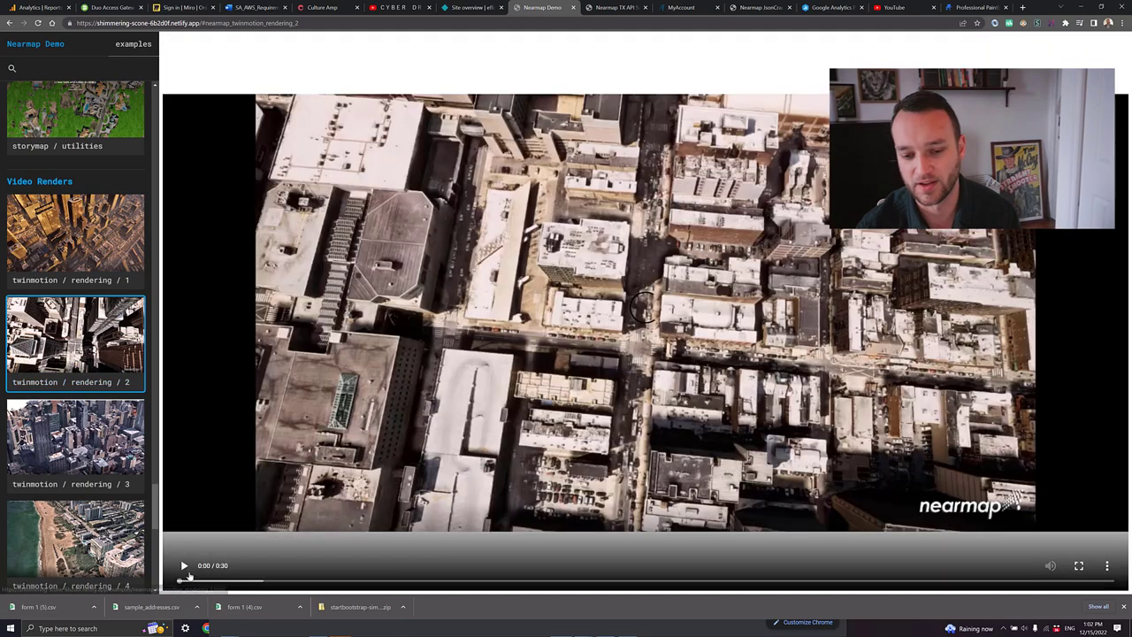
left_click(184, 566)
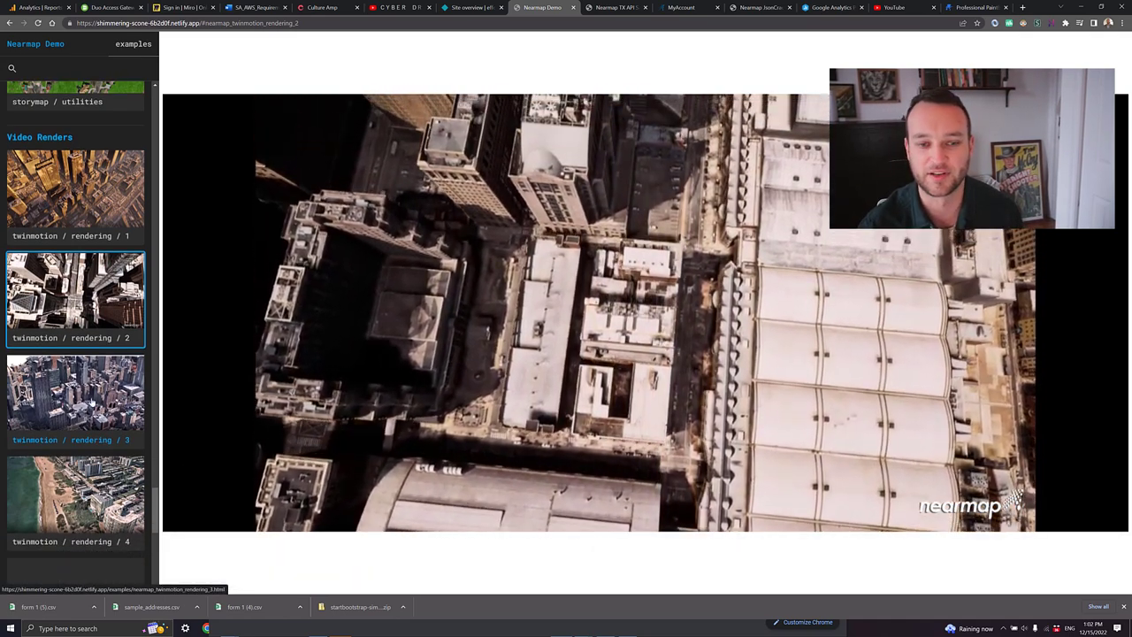
left_click(75, 400)
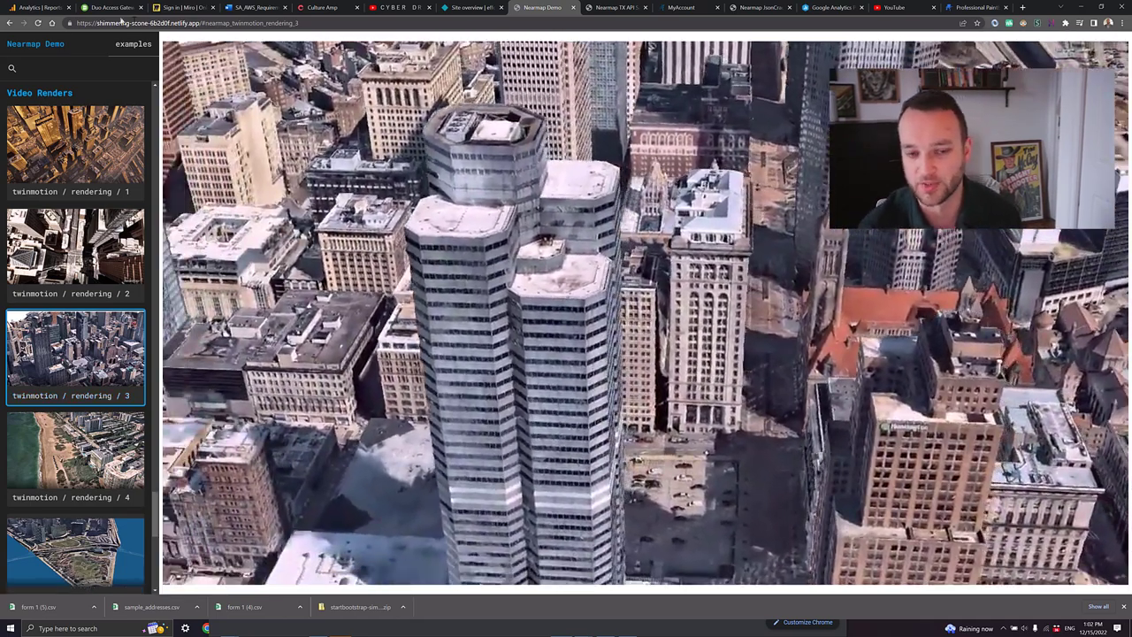
scroll("down", 3)
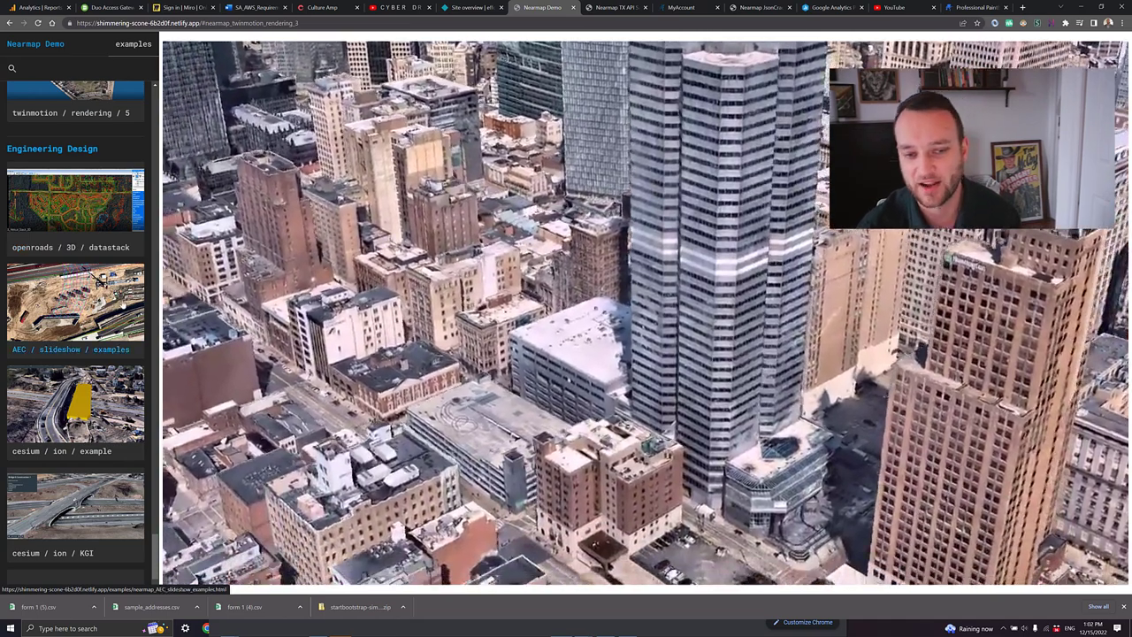
- View the AEC slideshow's bridge linework over highway construction imagery, then pick the Cesium ion example
left_click(75, 305)
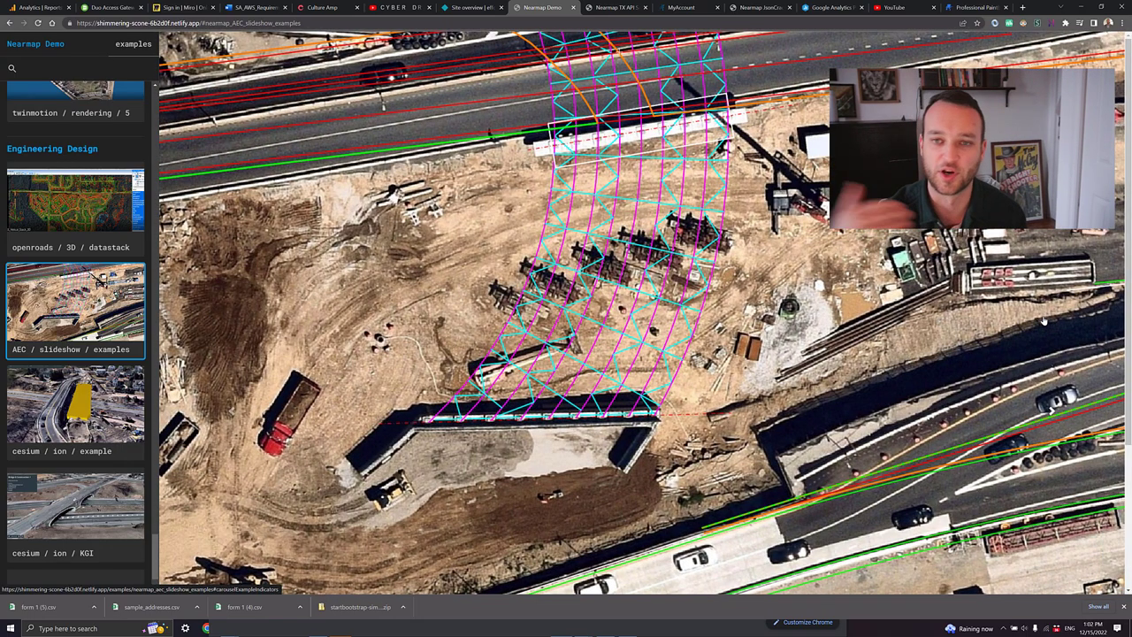
scroll("down", 3)
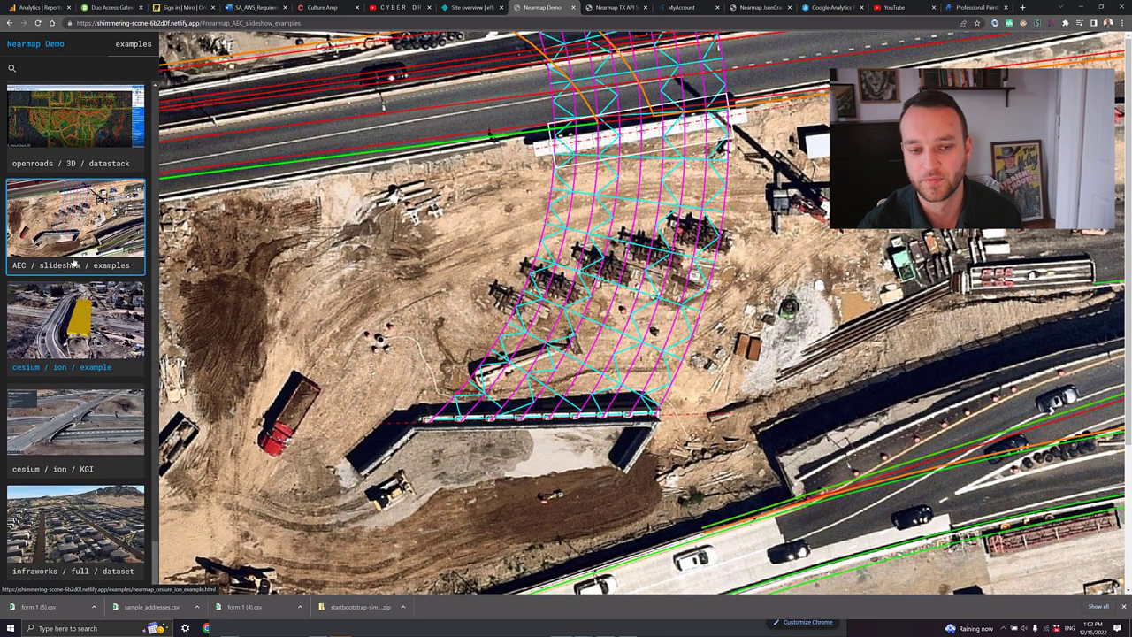
left_click(75, 328)
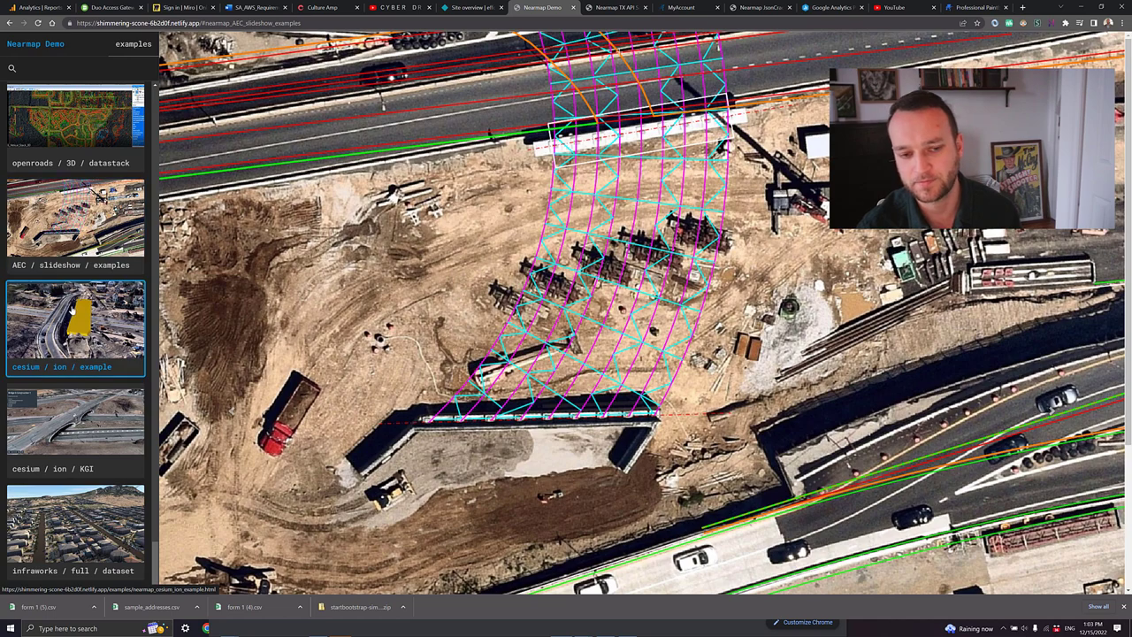
- Open the Cesium ion Ravensdale Road bridge story and advance to slide 2 of 4
left_click(75, 323)
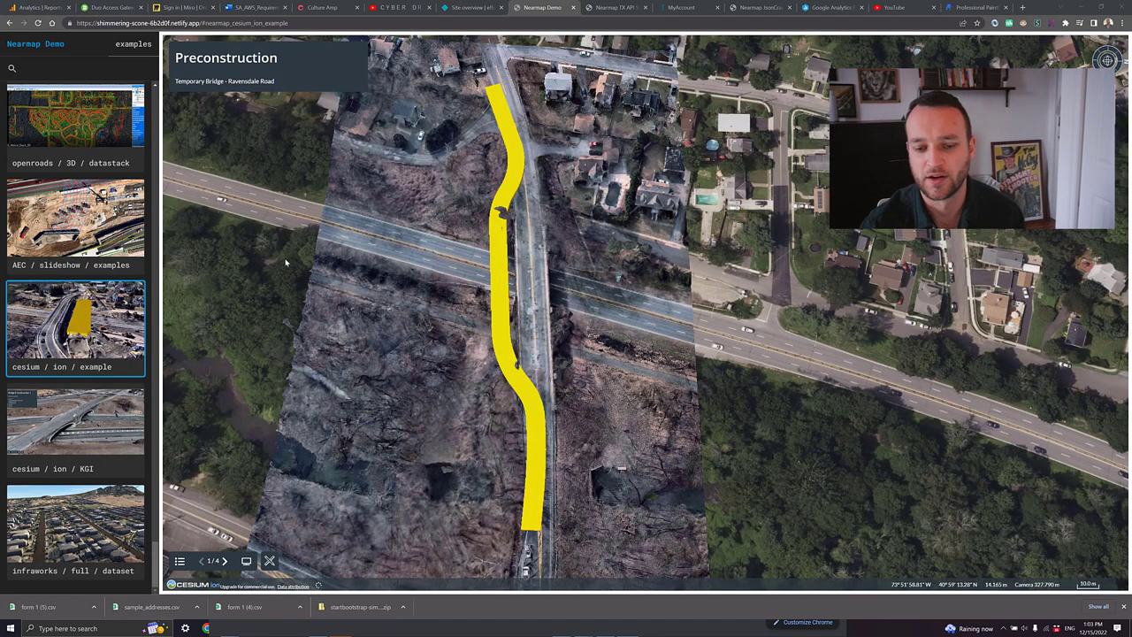
left_click(226, 561)
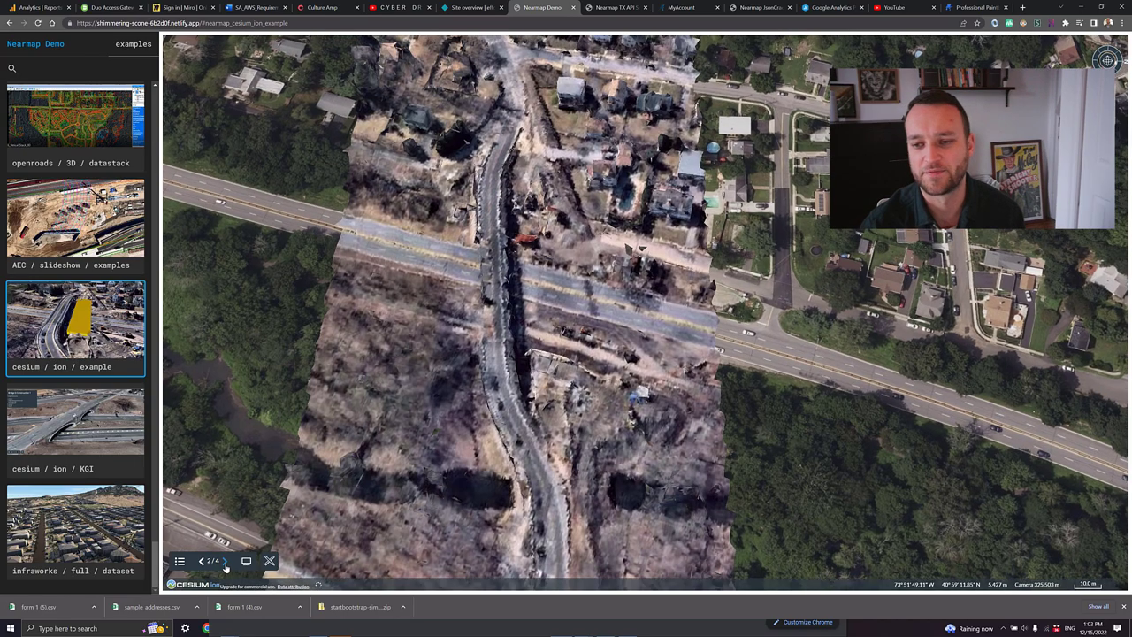